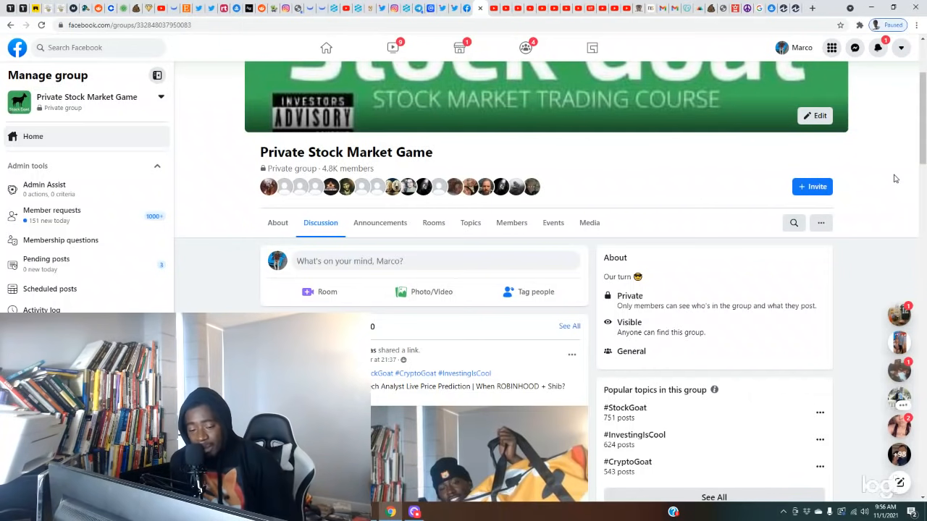
mouse_move(889, 177)
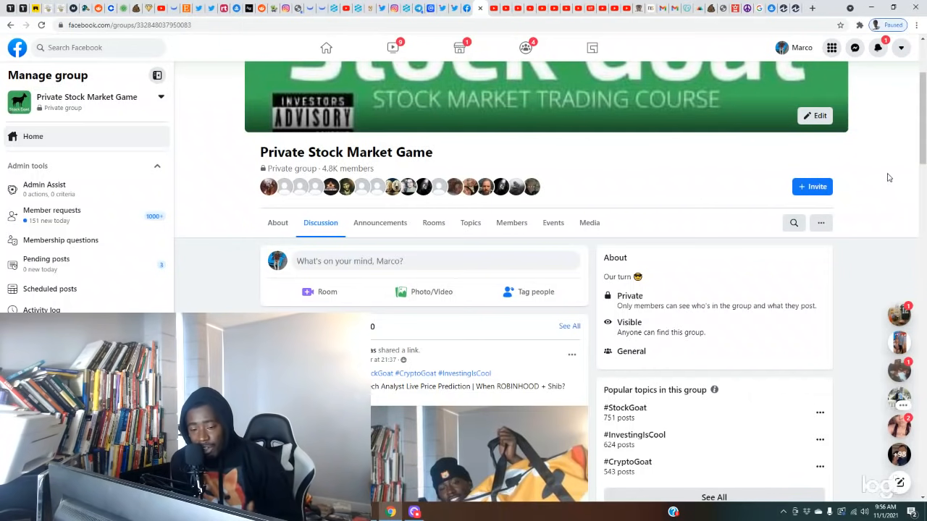
mouse_move(664, 180)
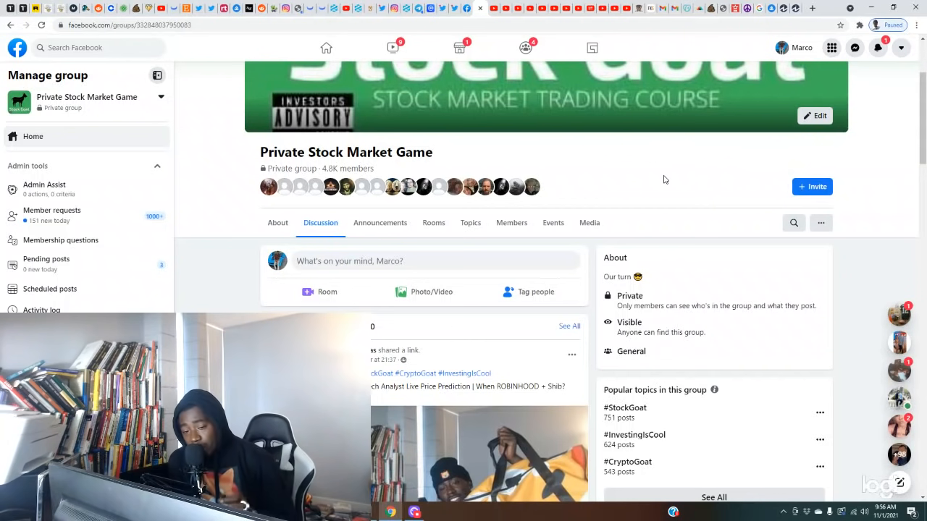
mouse_move(661, 170)
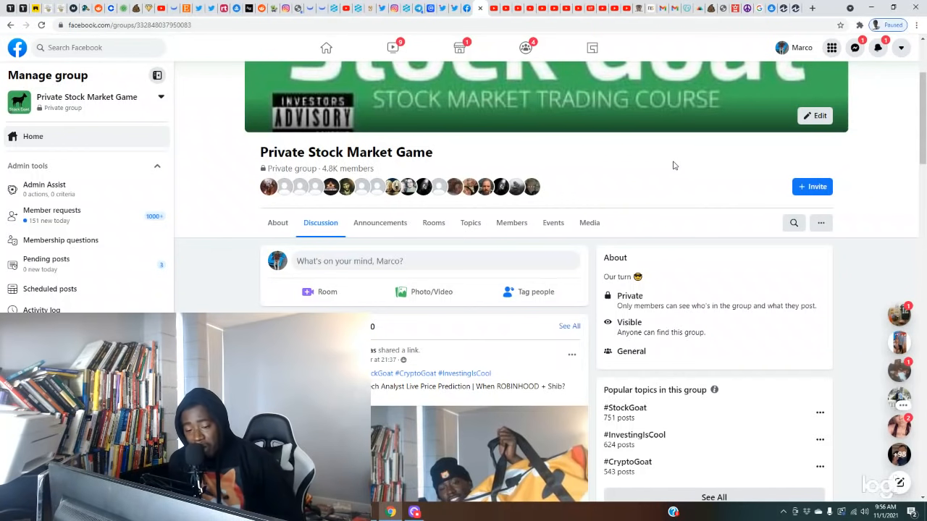
mouse_move(501, 146)
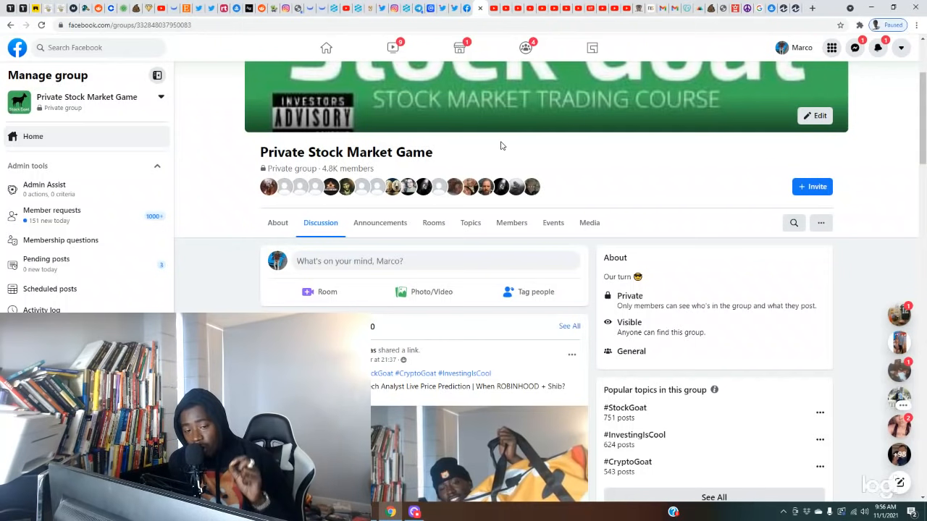
mouse_move(532, 186)
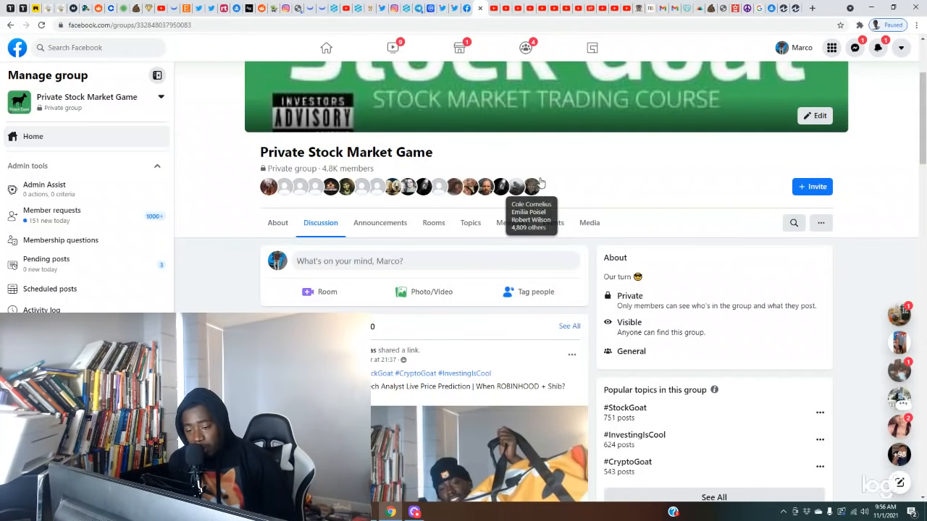
mouse_move(673, 159)
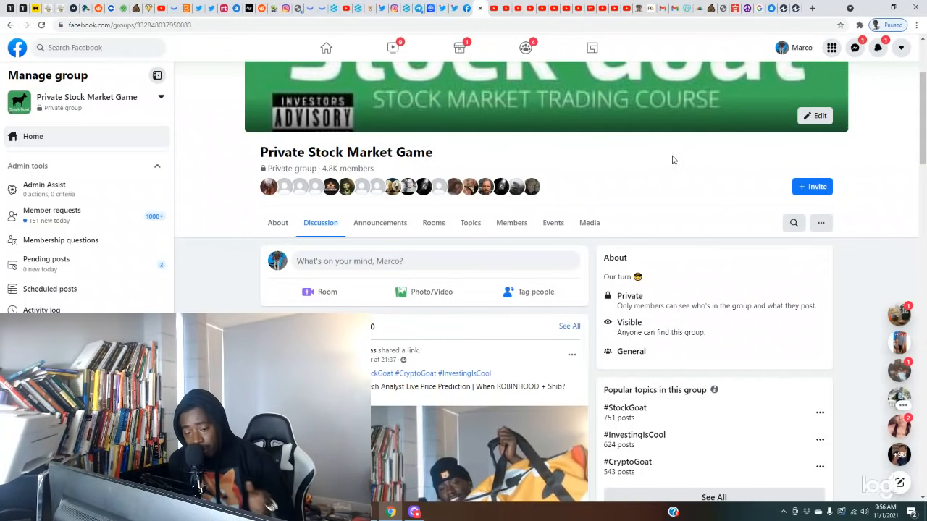
mouse_move(607, 85)
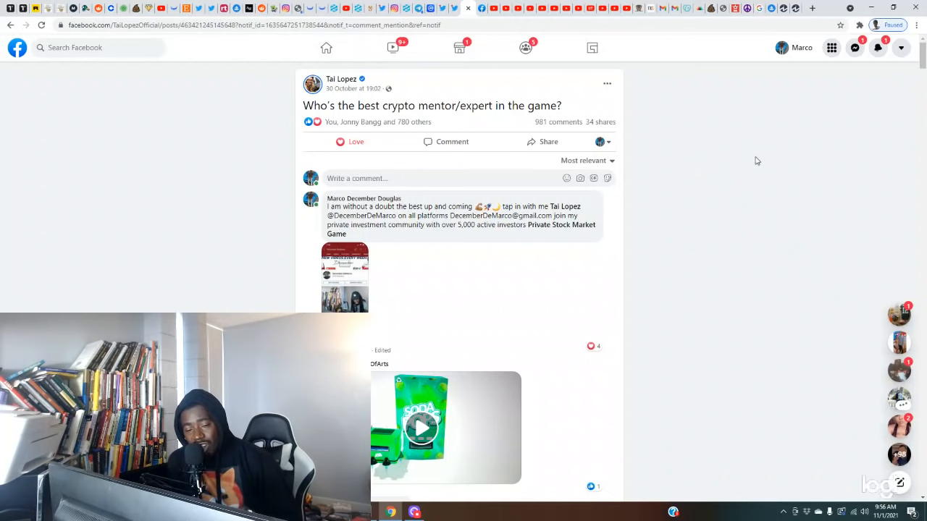
mouse_move(759, 188)
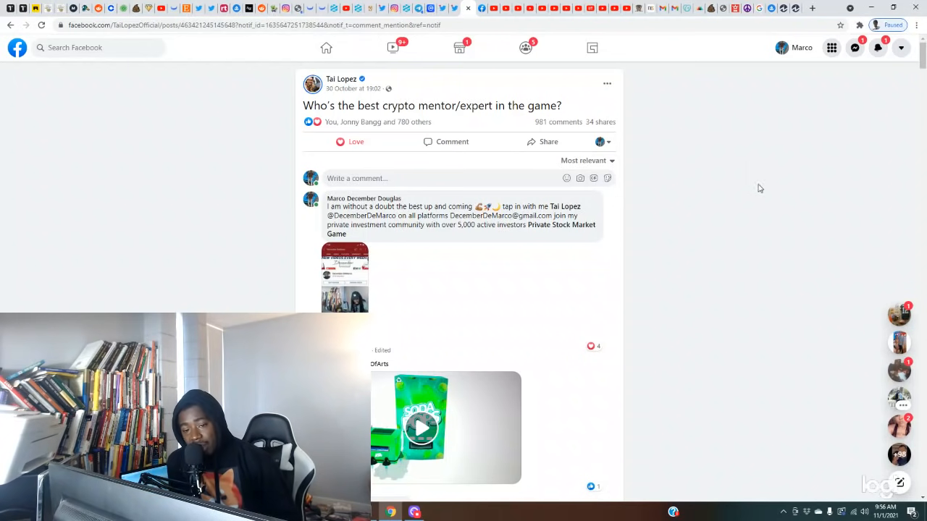
mouse_move(485, 87)
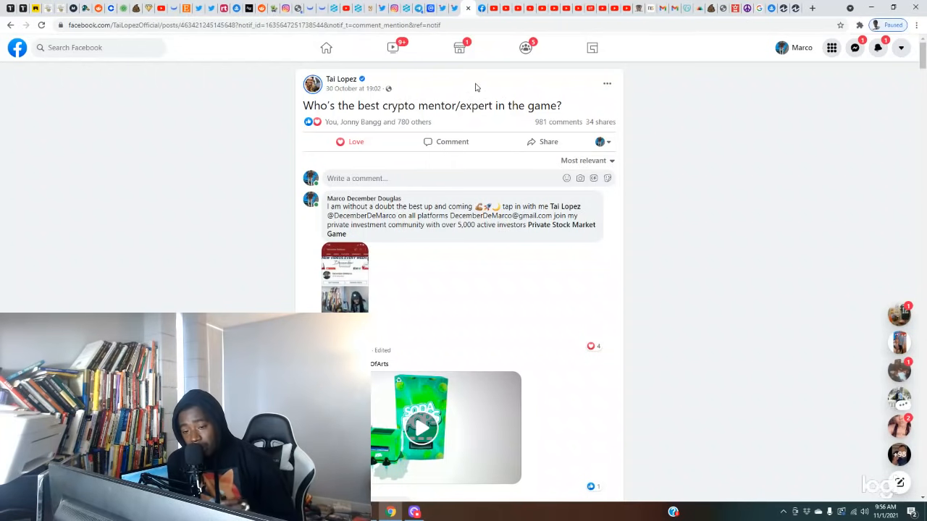
mouse_move(509, 96)
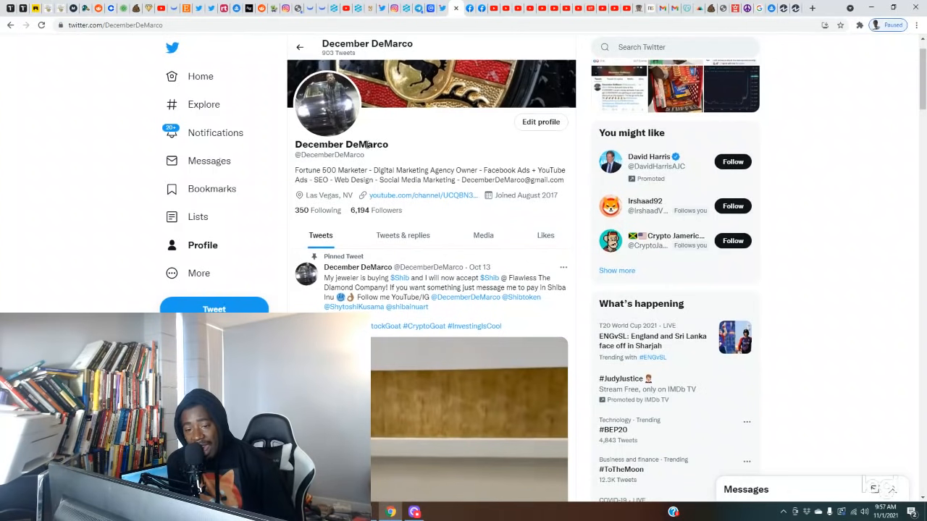
double_click(330, 154)
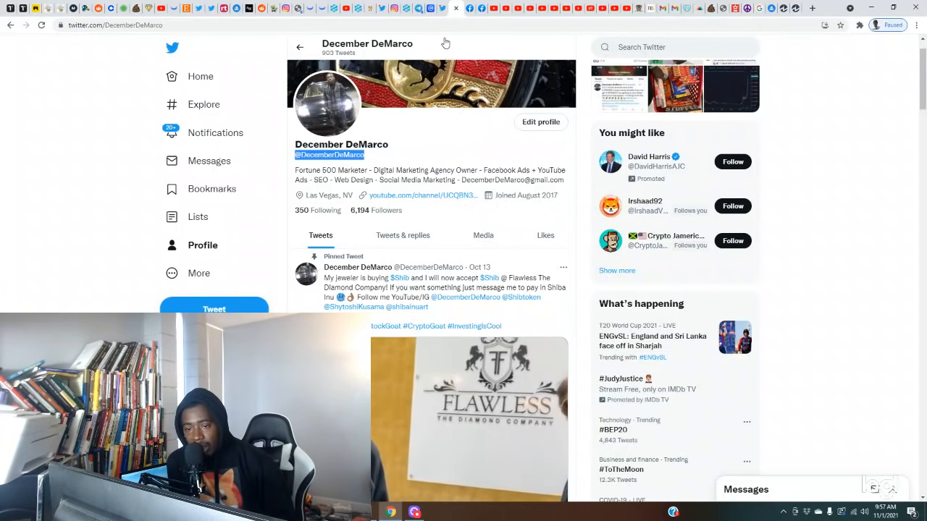
Step: Scroll the profile timeline down to the $Shib executive recruiter tweet
scroll("down", 3)
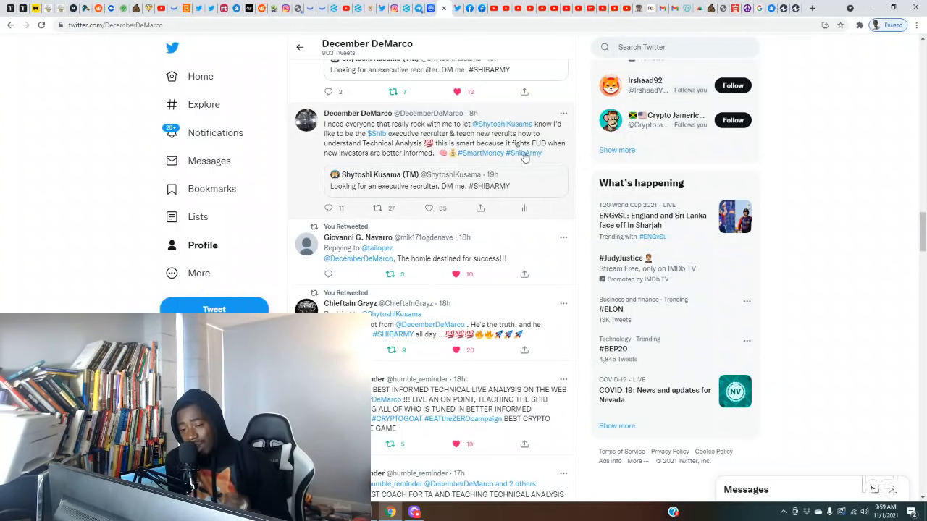
mouse_move(558, 163)
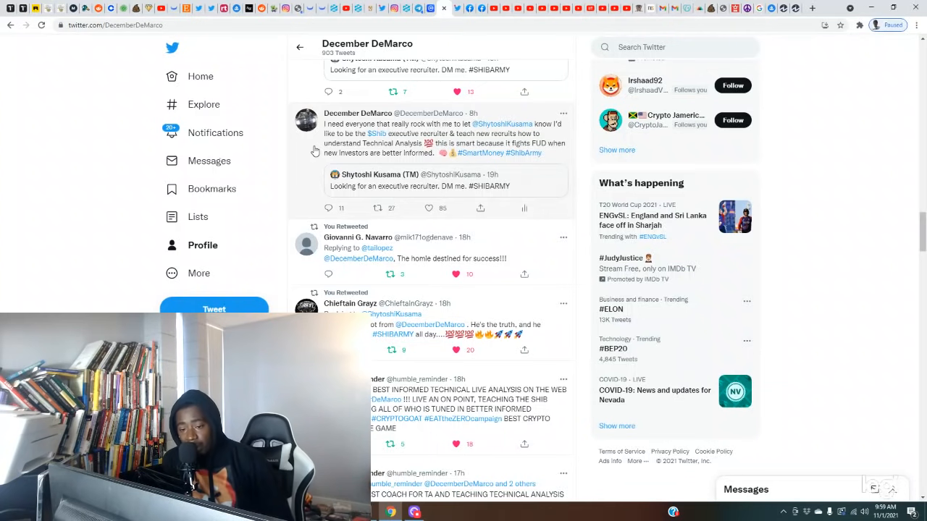
mouse_move(457, 126)
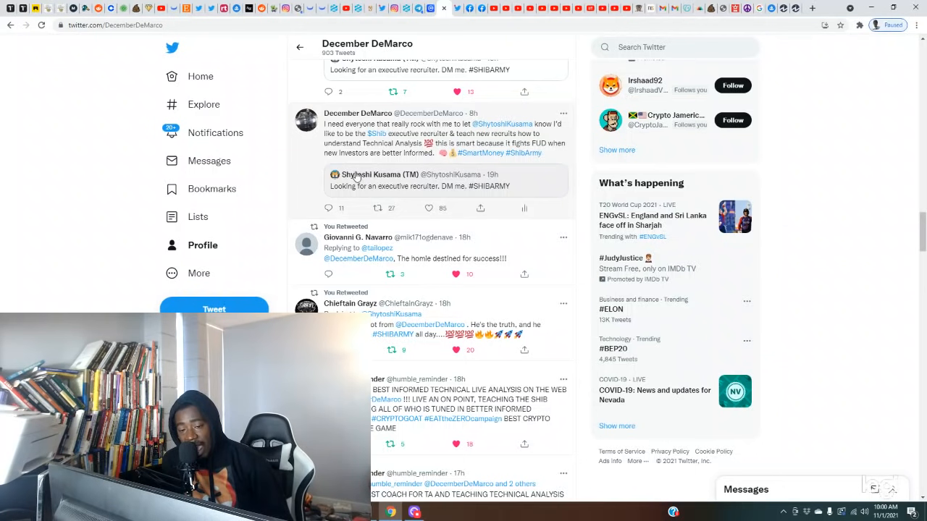
mouse_move(355, 171)
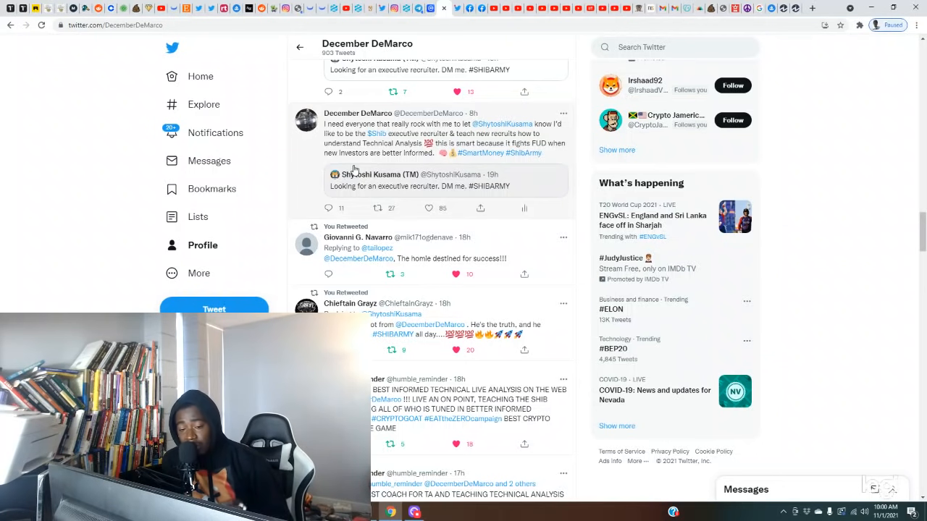
mouse_move(375, 189)
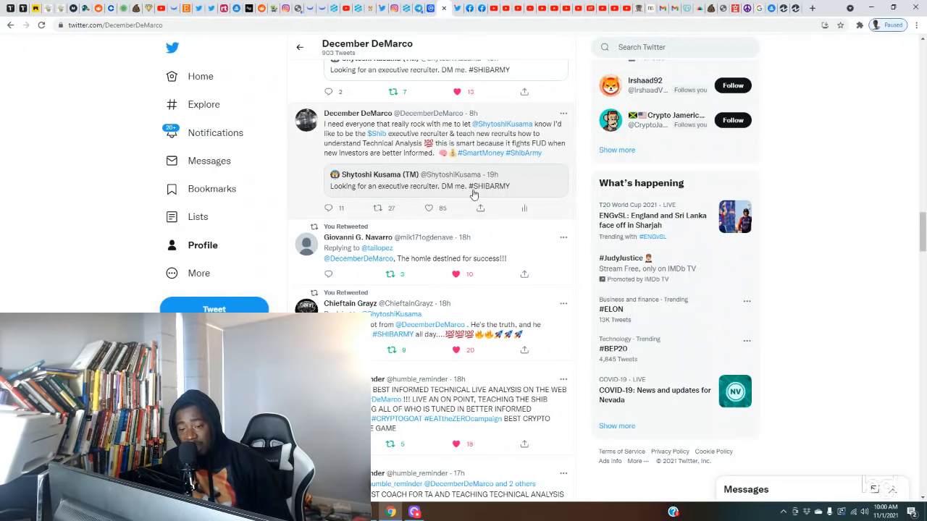
mouse_move(504, 185)
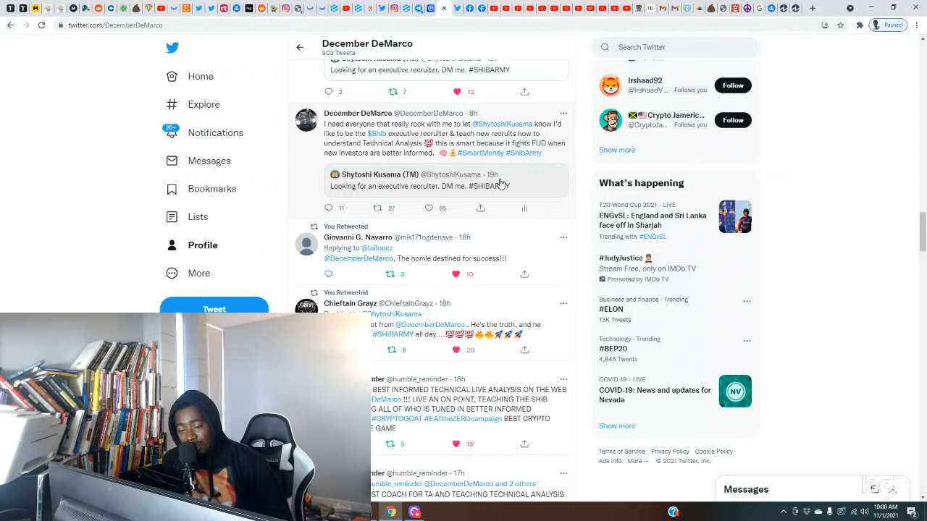
mouse_move(530, 191)
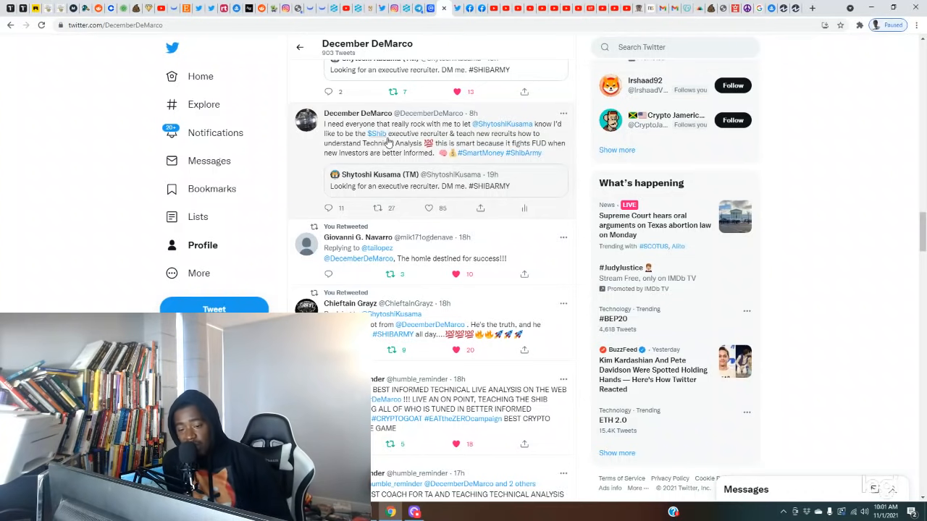
mouse_move(396, 144)
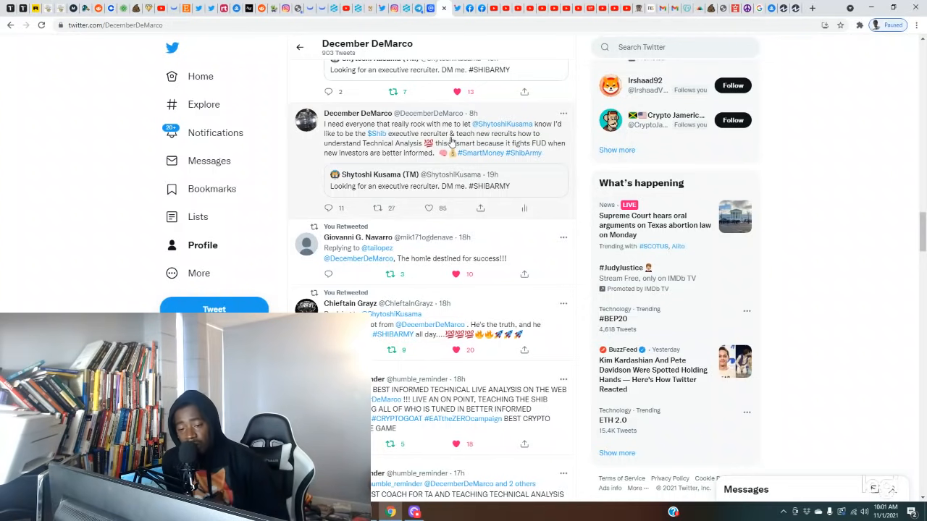
mouse_move(430, 8)
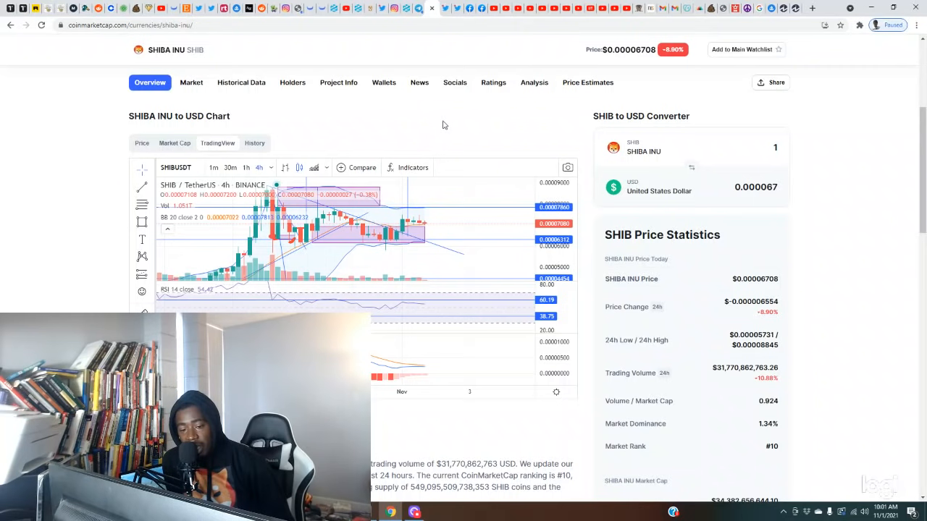
mouse_move(344, 236)
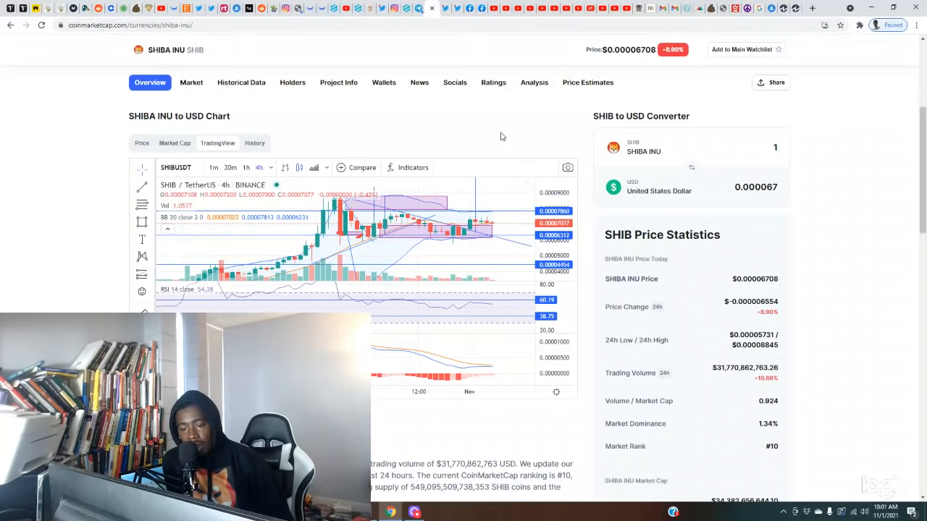
Step: Scroll the SHIBA INU page down to the 4h SHIB/TetherUS TradingView chart
scroll("down", 3)
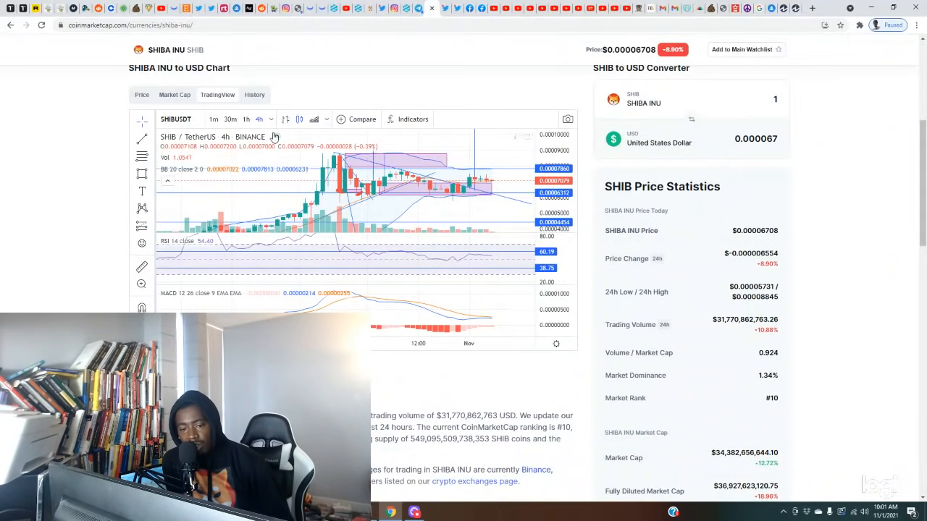
mouse_move(485, 168)
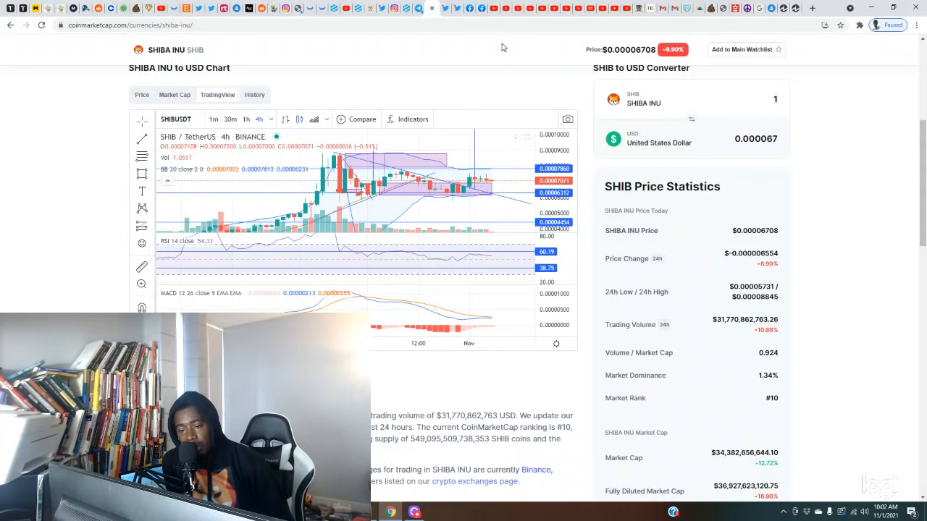
mouse_move(449, 190)
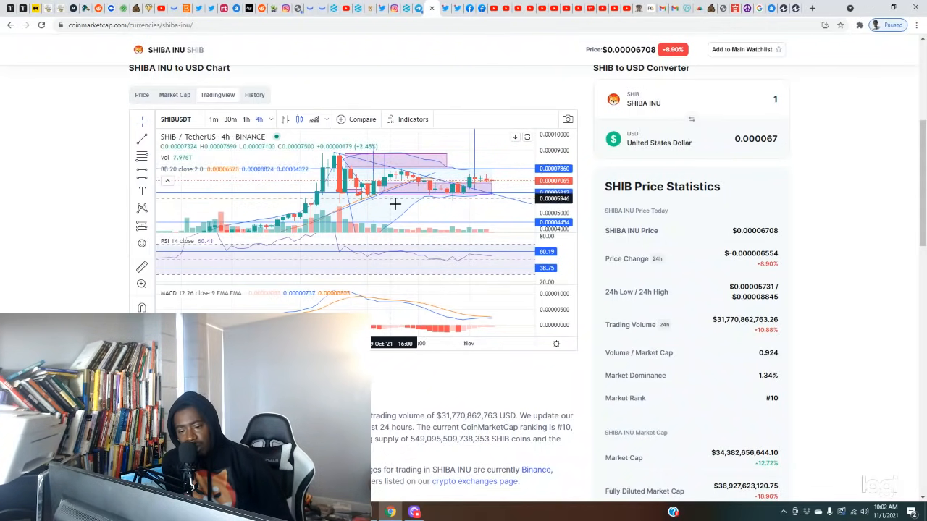
mouse_move(433, 215)
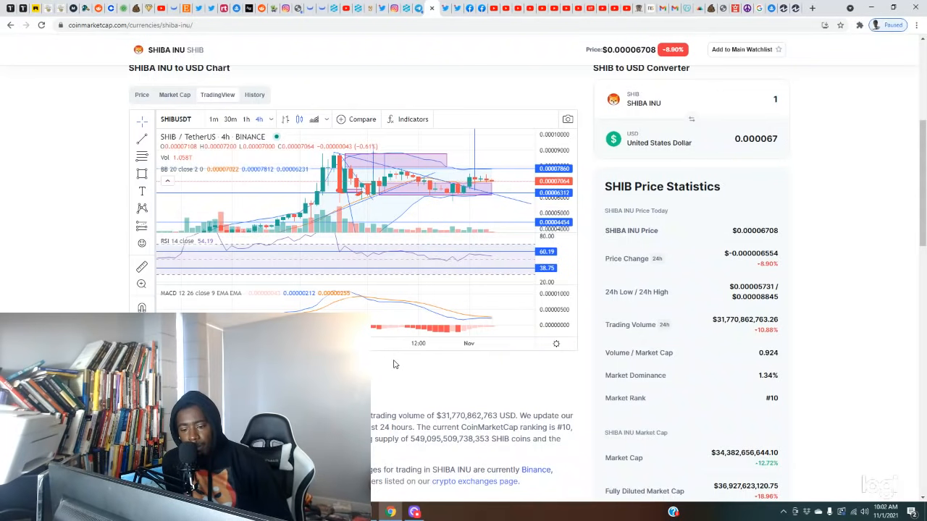
mouse_move(416, 180)
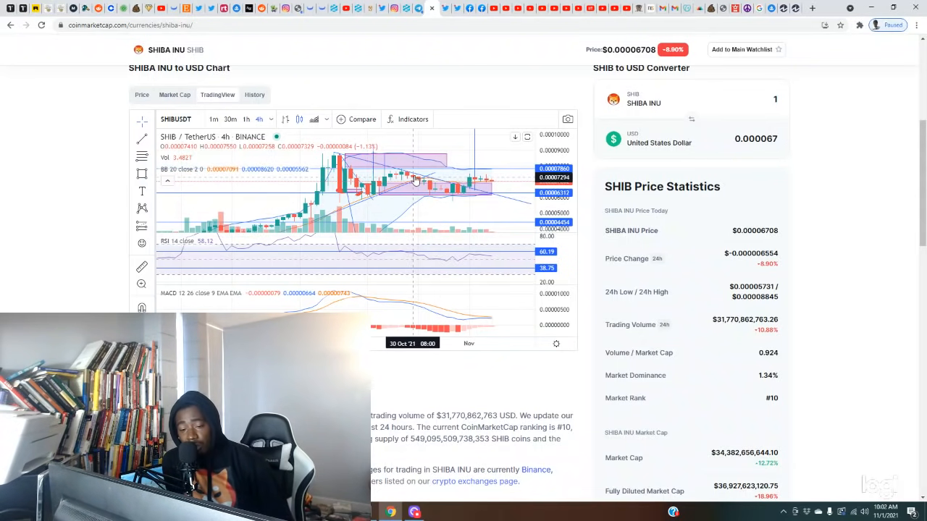
mouse_move(422, 174)
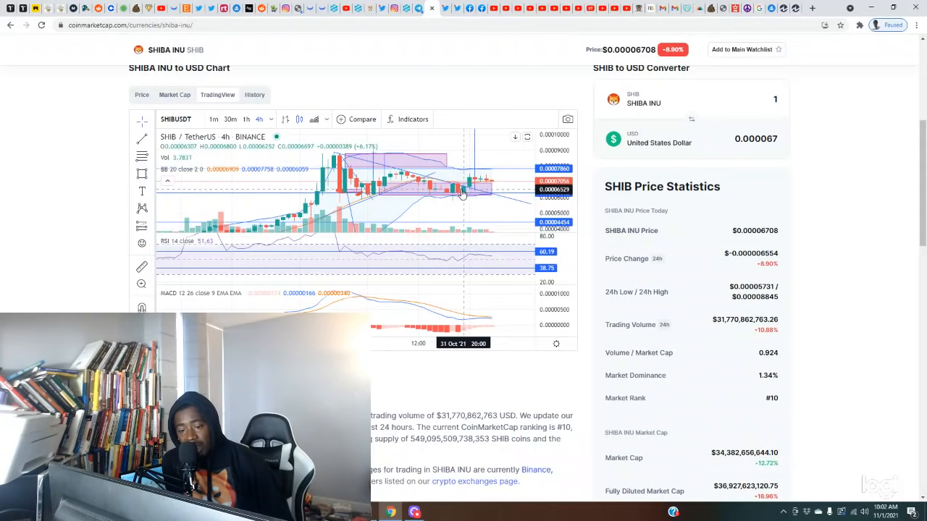
mouse_move(461, 194)
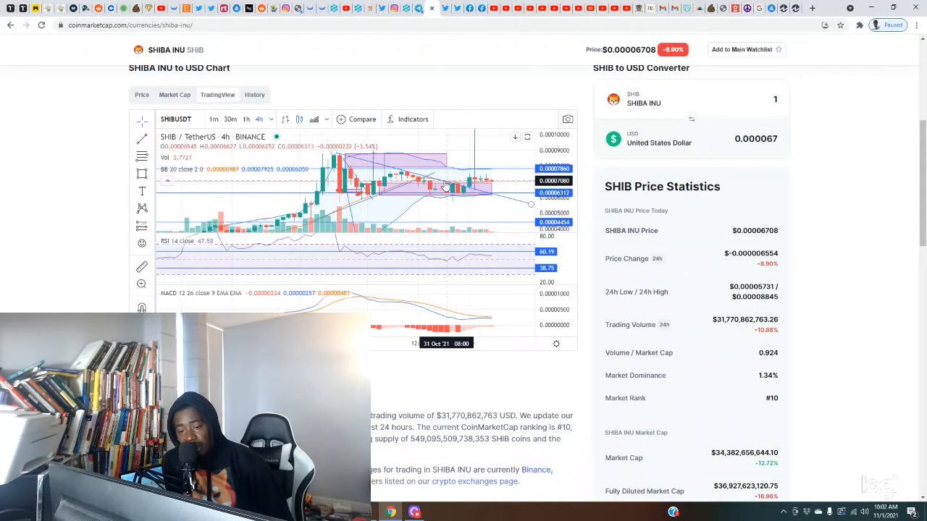
mouse_move(457, 186)
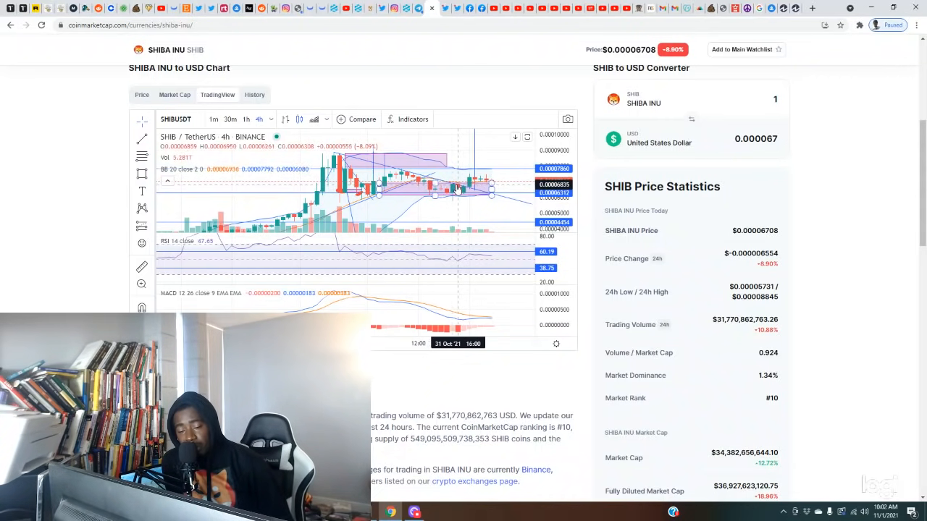
mouse_move(449, 189)
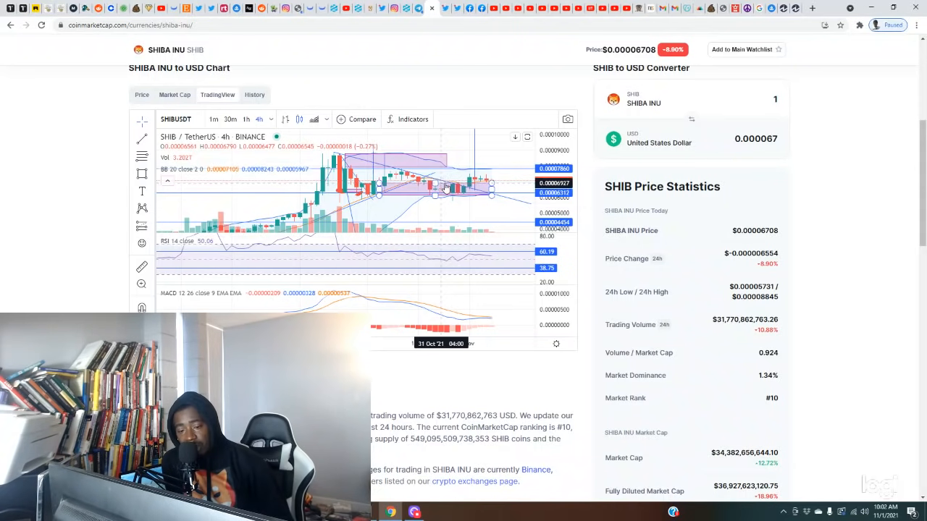
mouse_move(445, 186)
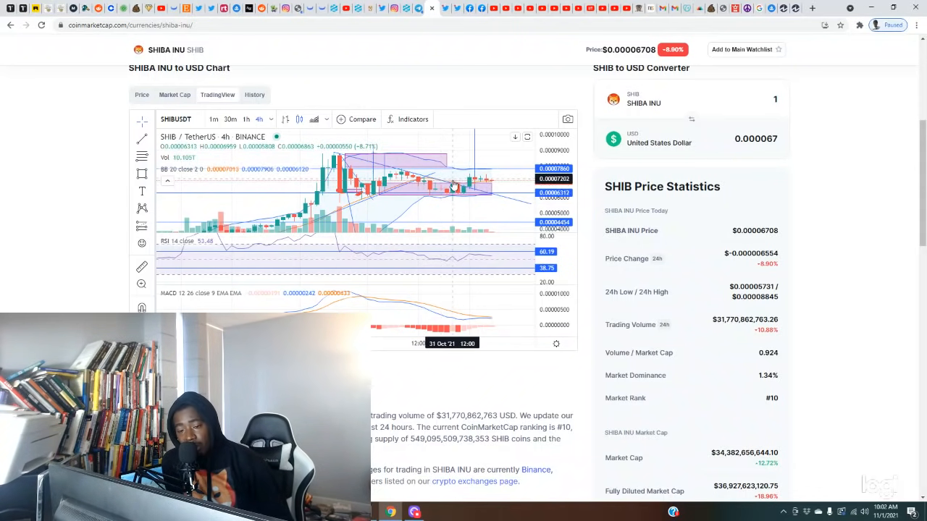
mouse_move(456, 190)
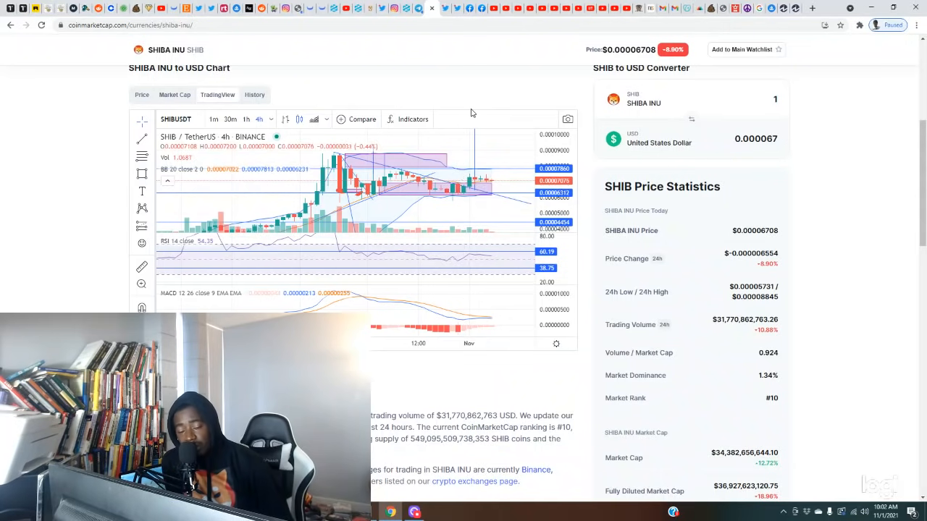
mouse_move(445, 190)
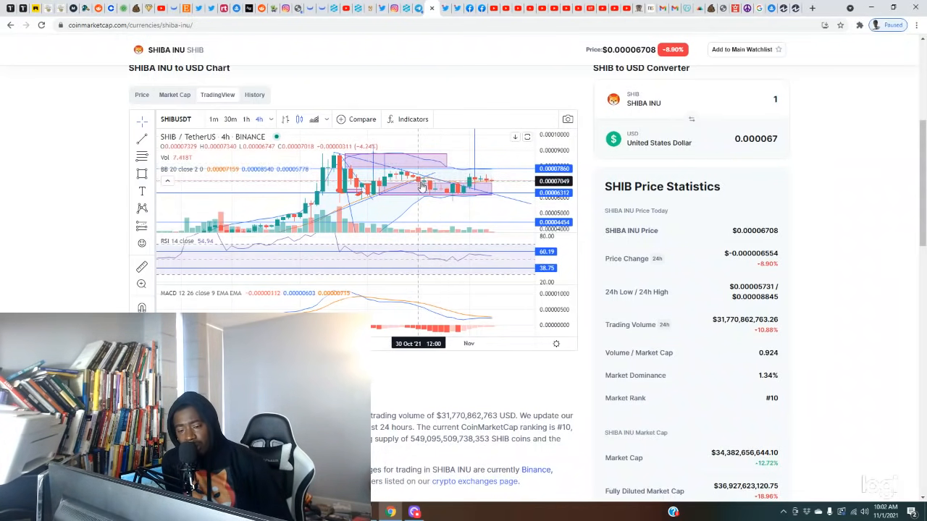
mouse_move(452, 152)
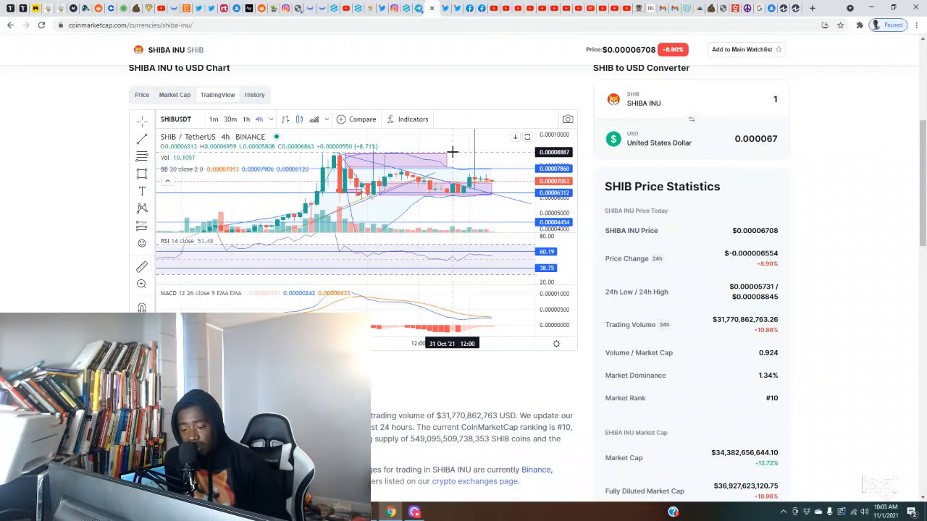
mouse_move(449, 228)
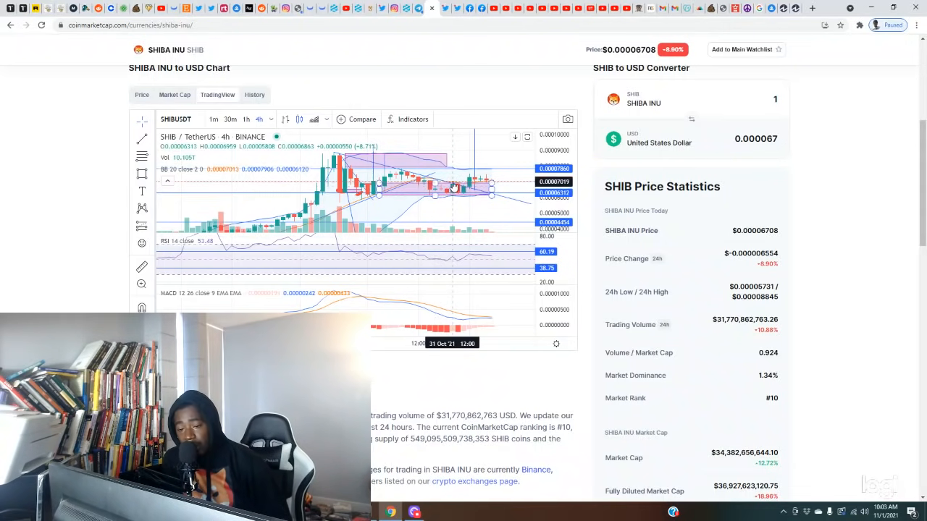
mouse_move(463, 191)
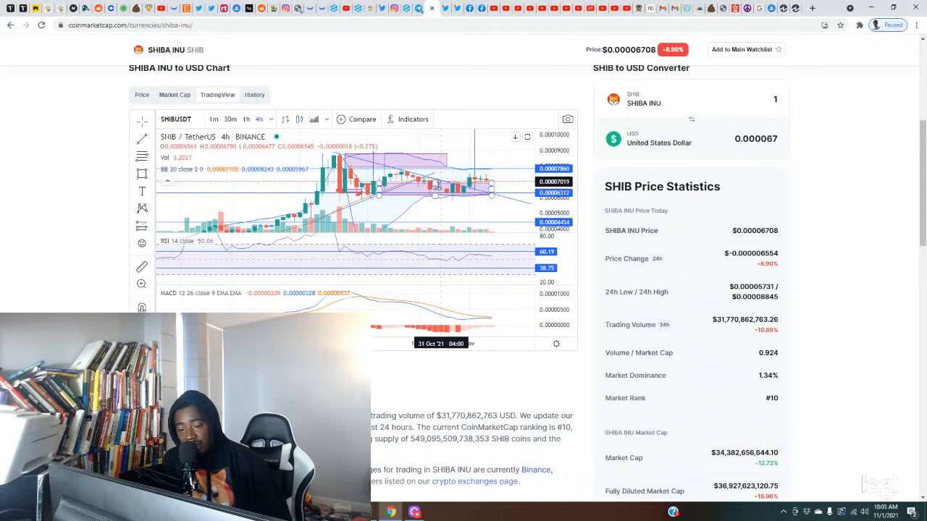
mouse_move(442, 185)
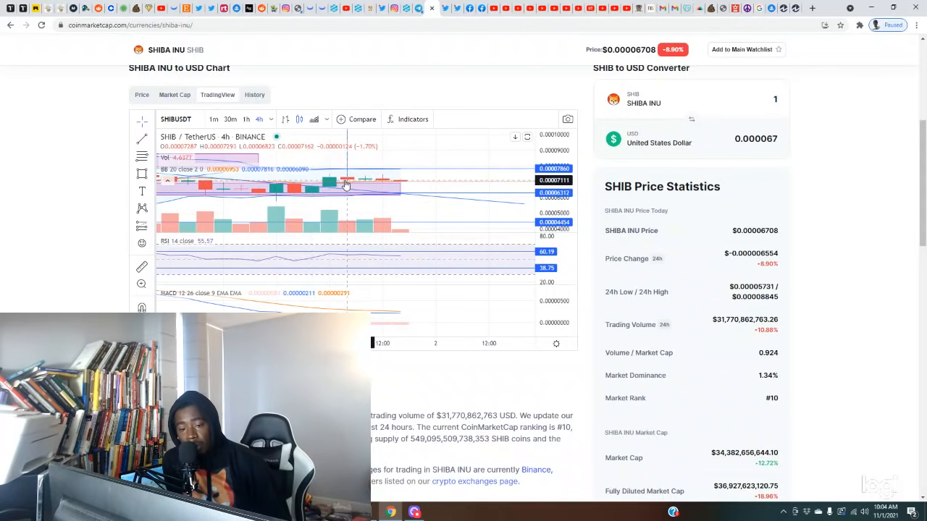
mouse_move(402, 184)
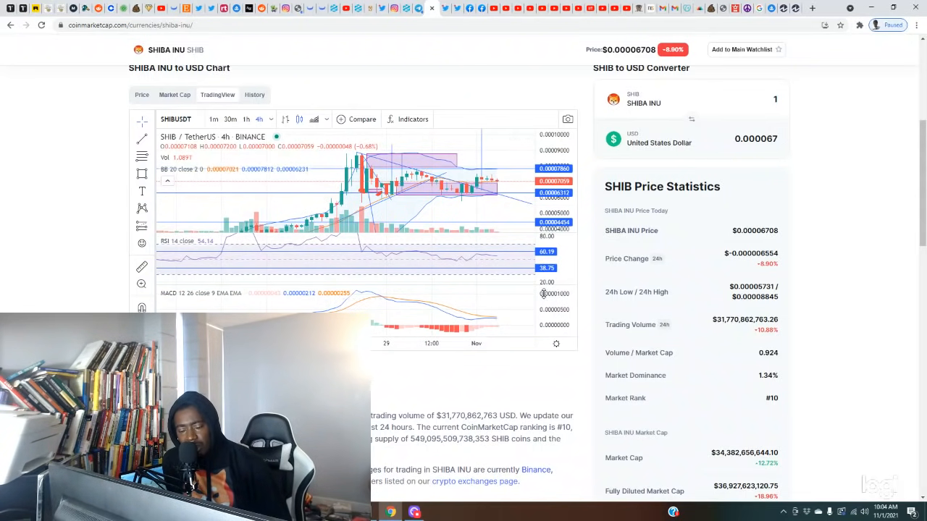
mouse_move(501, 155)
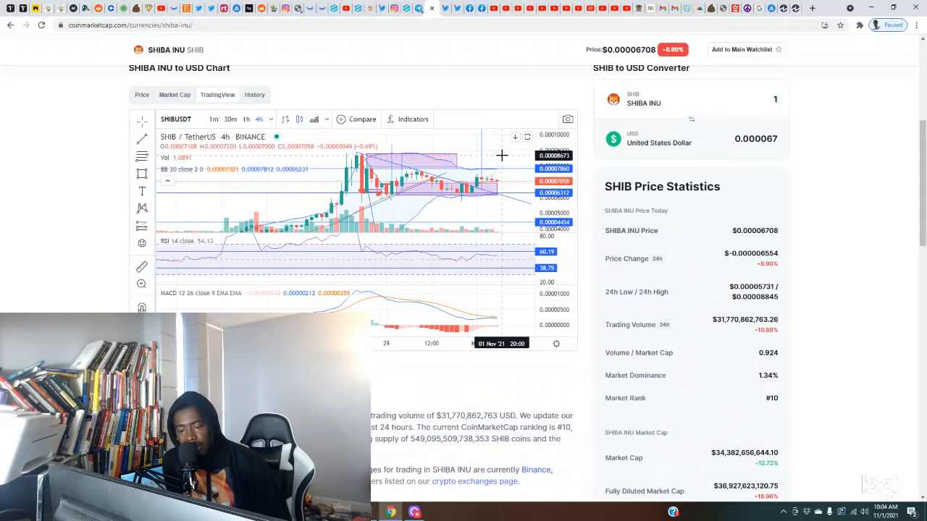
mouse_move(477, 130)
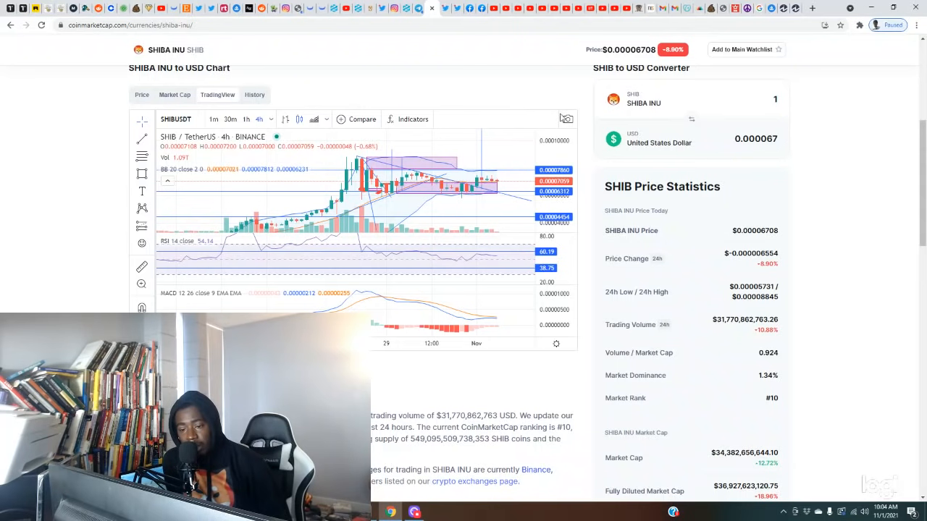
mouse_move(460, 151)
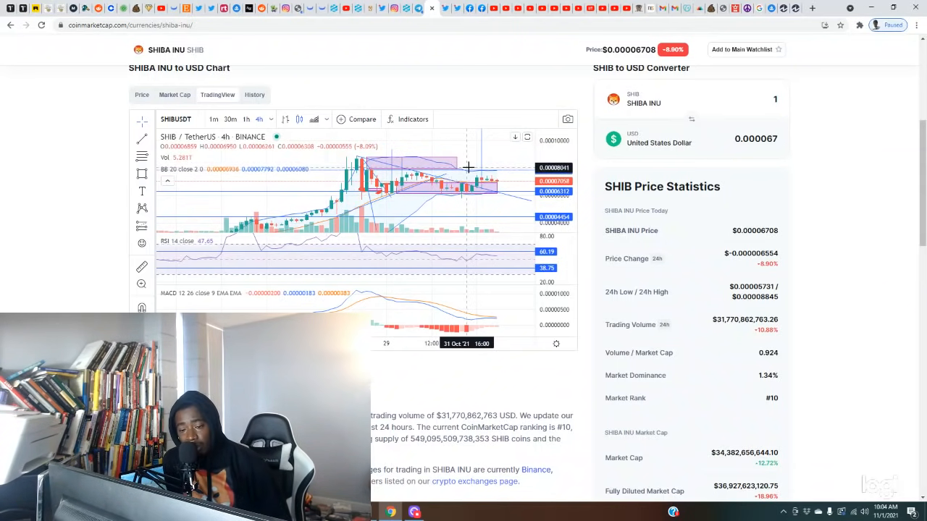
mouse_move(455, 149)
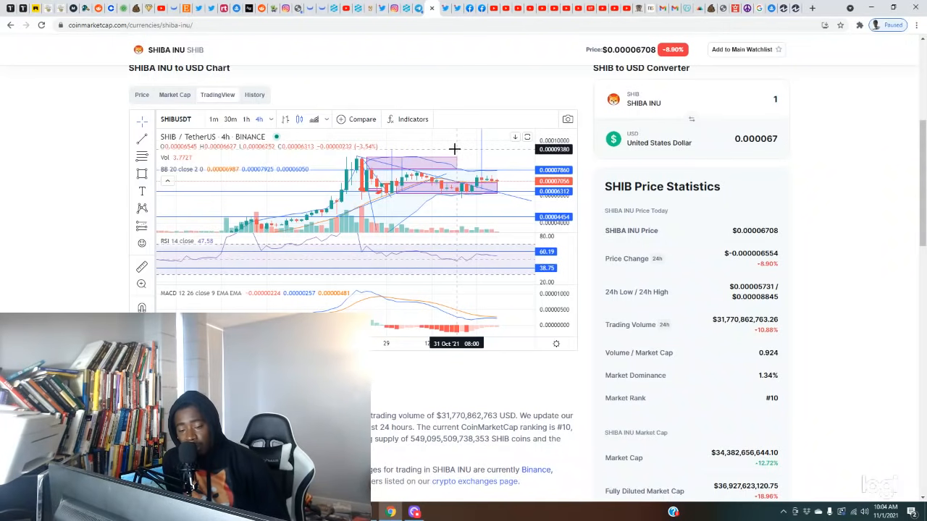
mouse_move(518, 176)
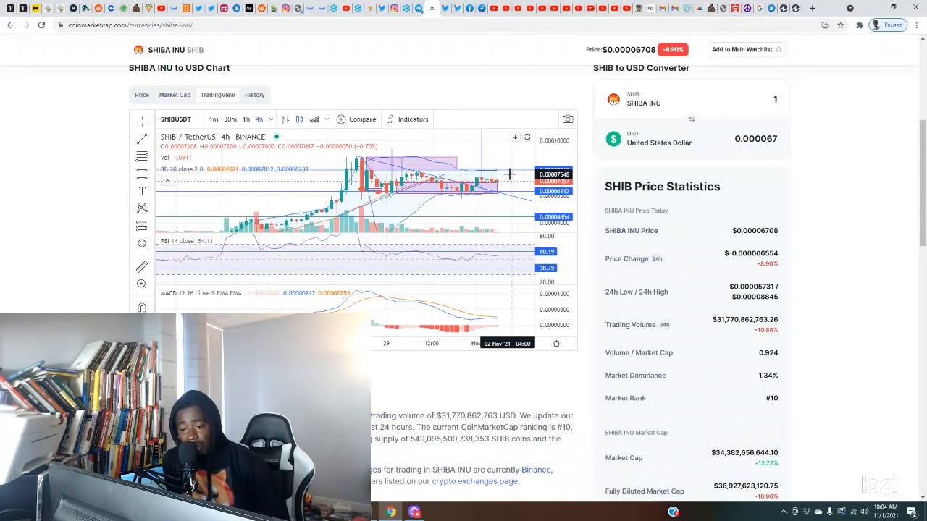
mouse_move(482, 194)
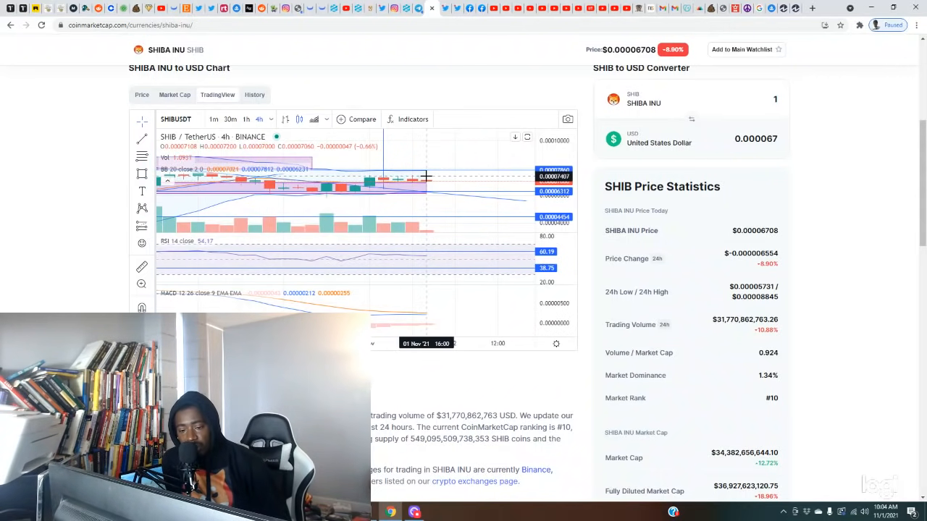
mouse_move(430, 230)
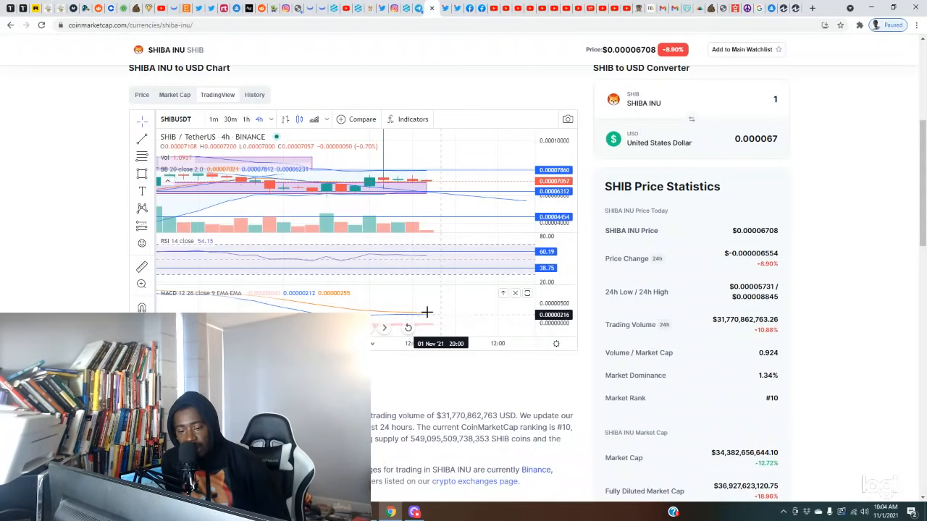
mouse_move(432, 311)
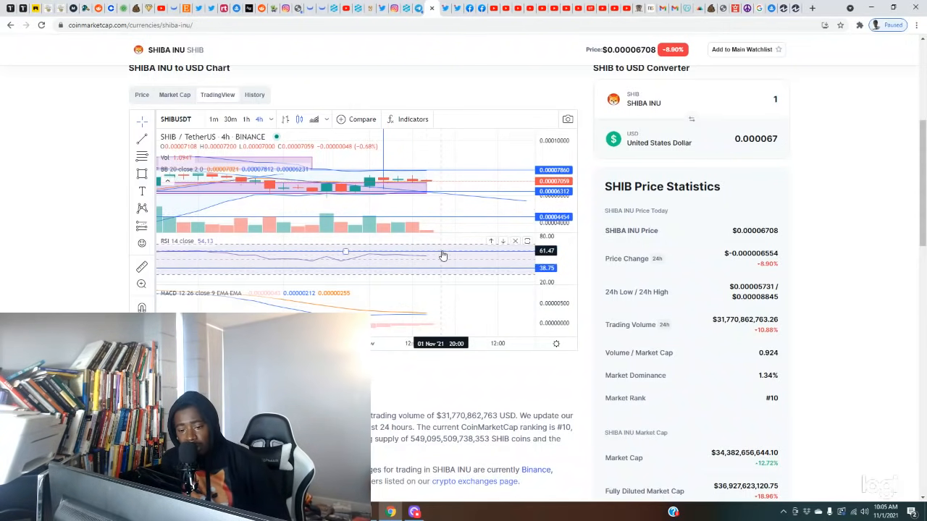
mouse_move(433, 314)
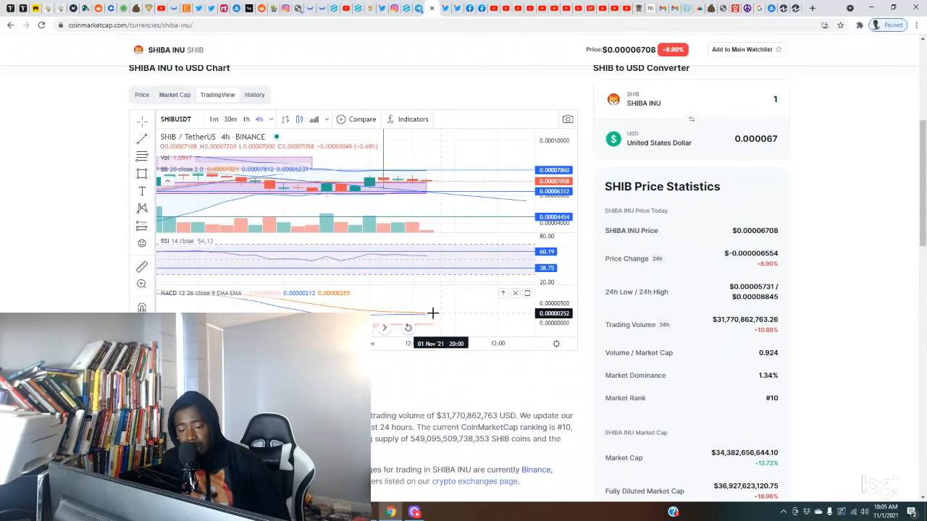
mouse_move(426, 318)
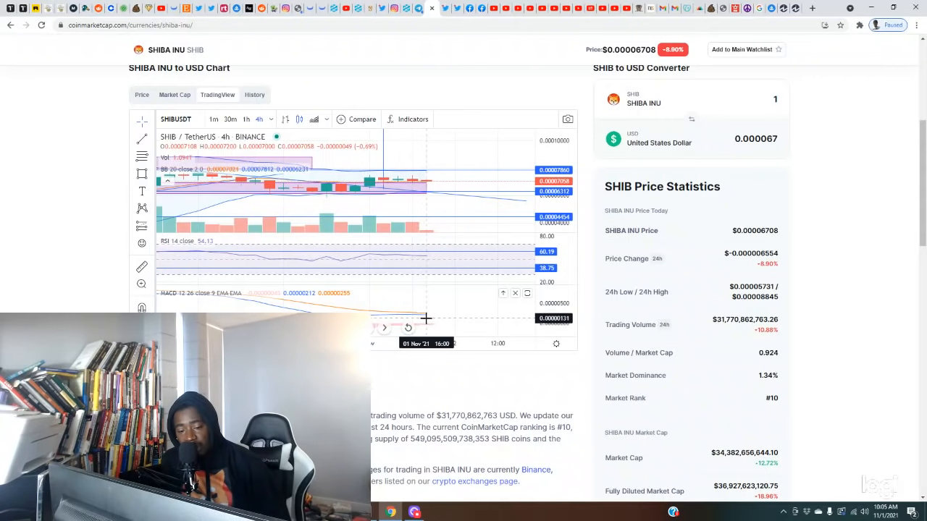
mouse_move(438, 313)
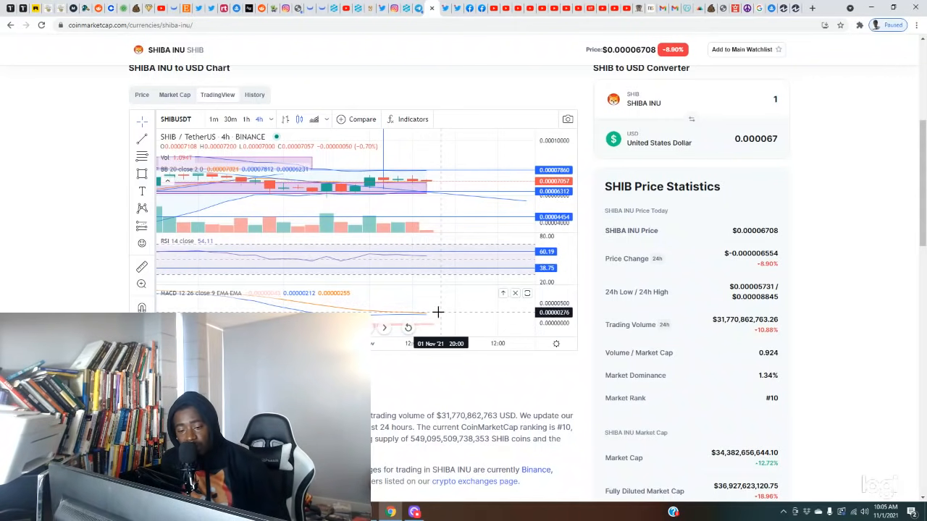
mouse_move(431, 318)
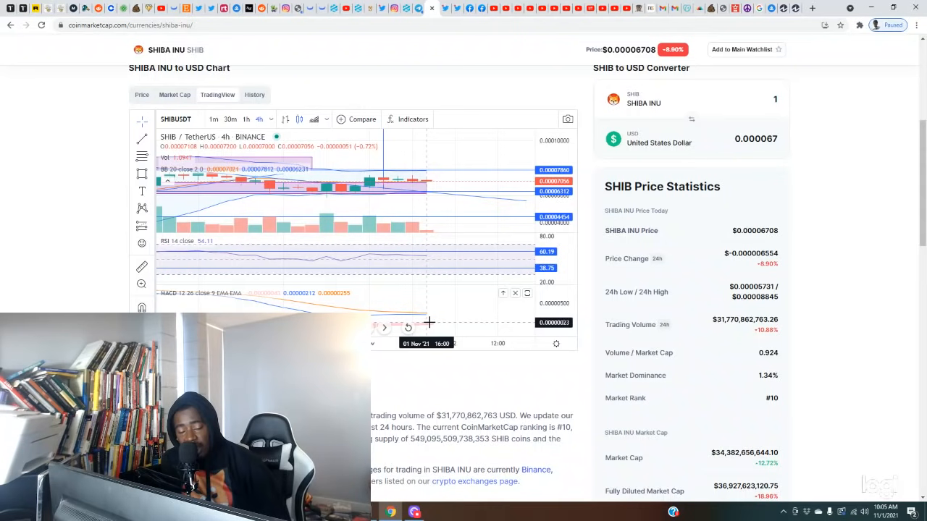
mouse_move(430, 277)
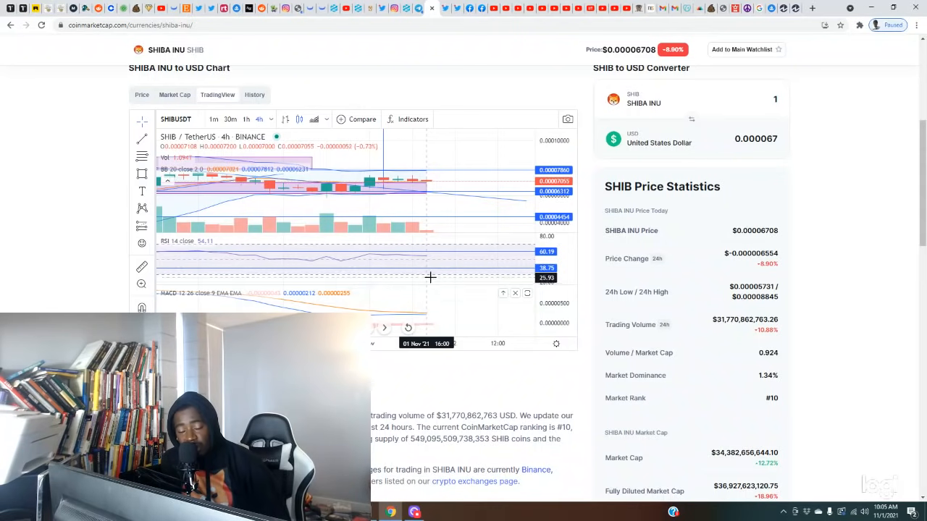
mouse_move(430, 301)
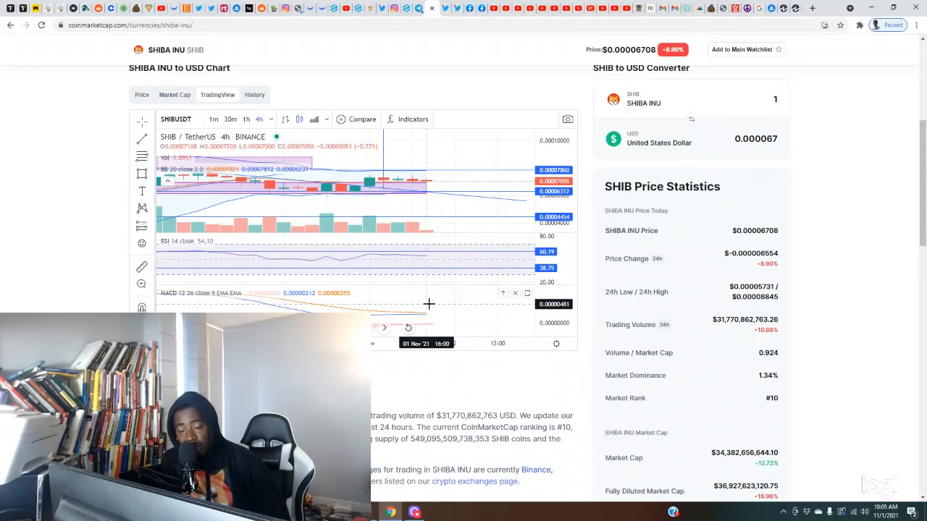
mouse_move(436, 226)
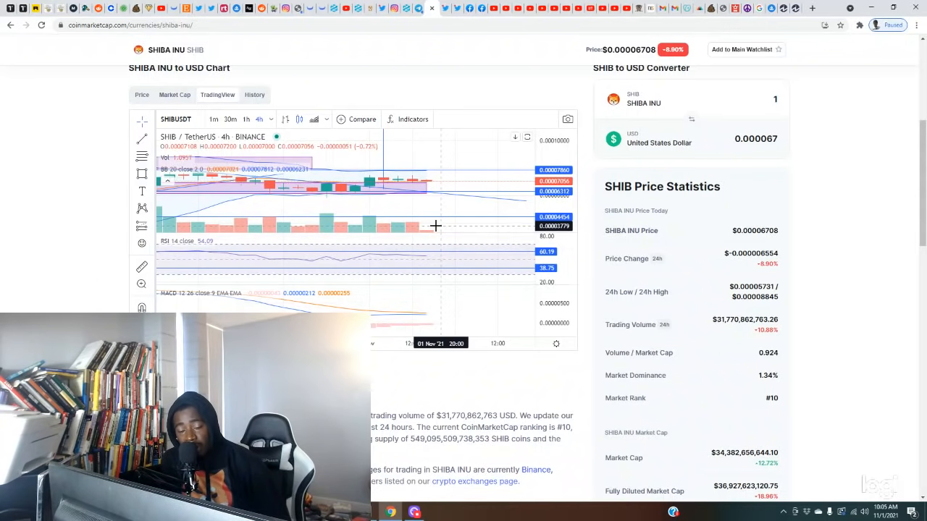
mouse_move(418, 187)
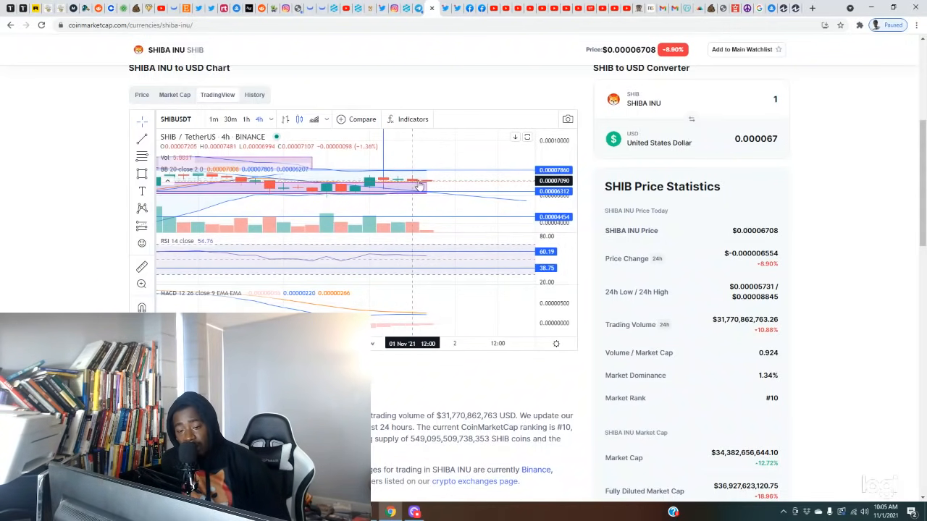
mouse_move(395, 181)
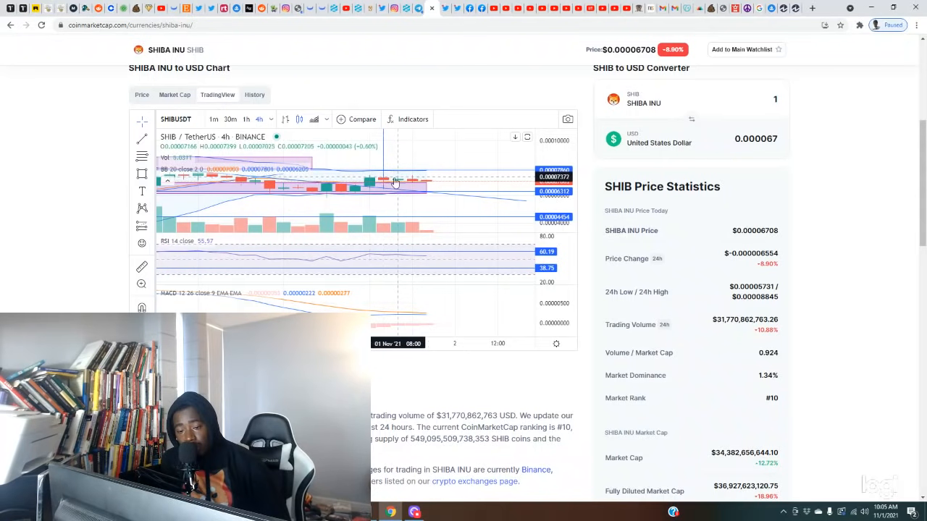
mouse_move(426, 188)
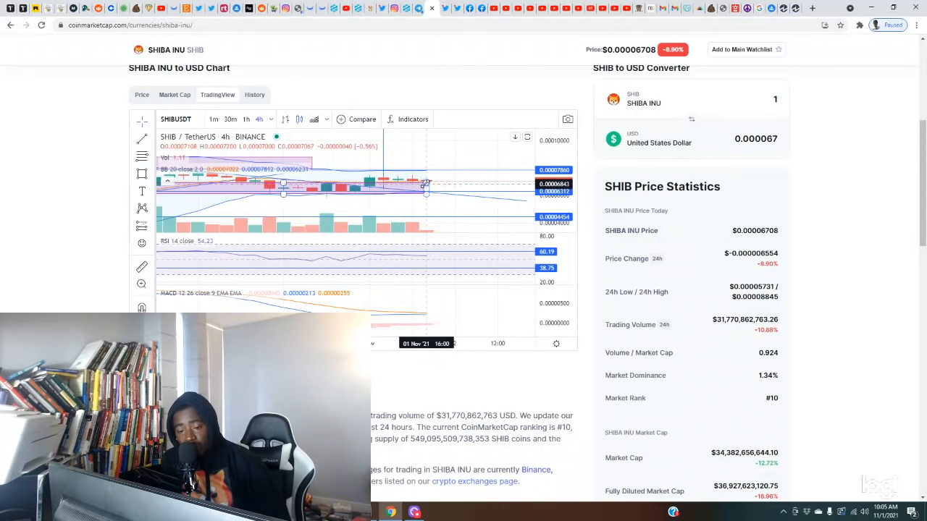
mouse_move(449, 164)
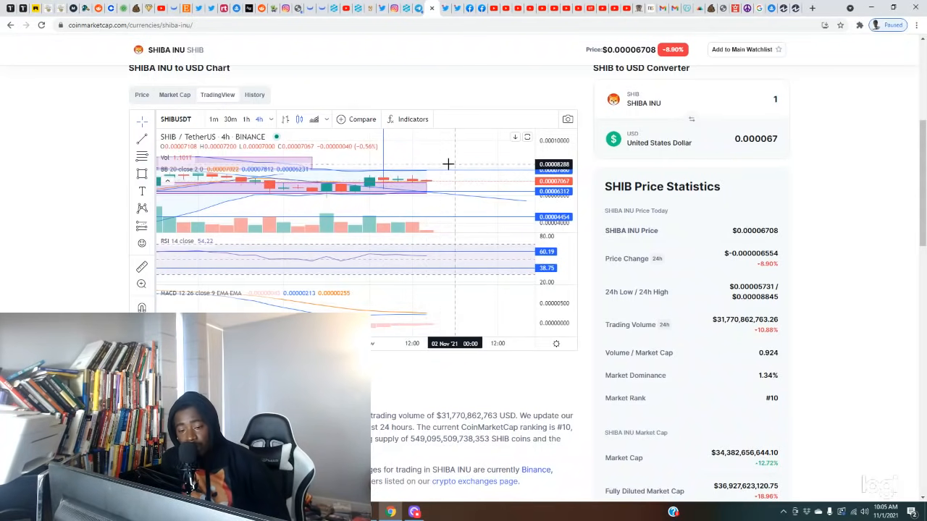
mouse_move(449, 248)
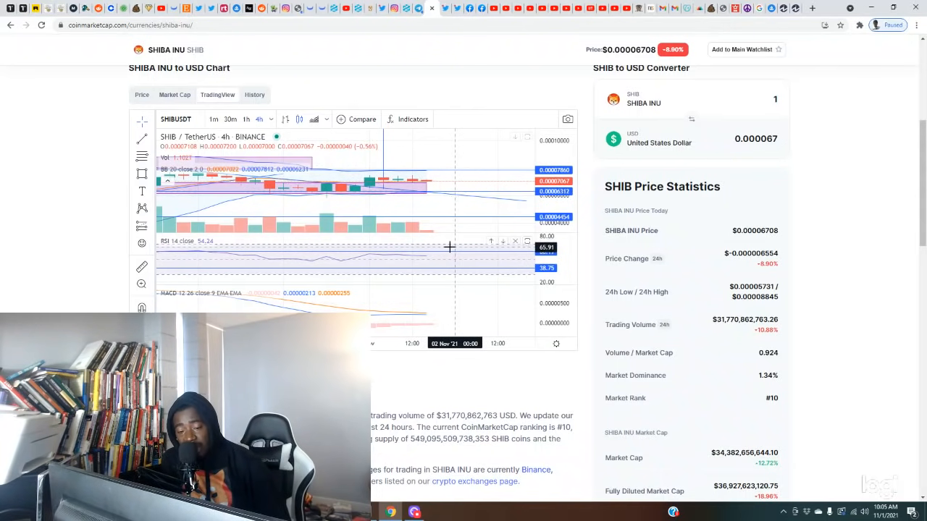
mouse_move(447, 318)
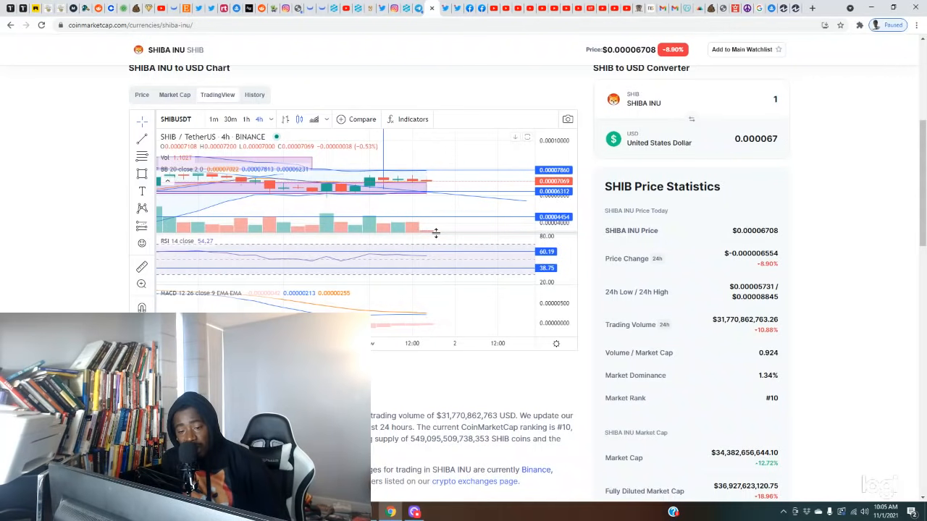
mouse_move(438, 230)
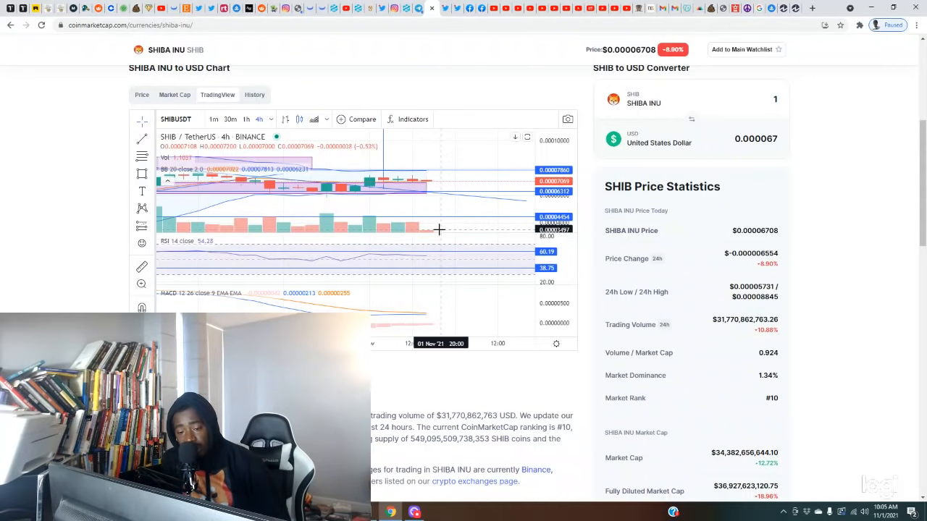
mouse_move(386, 228)
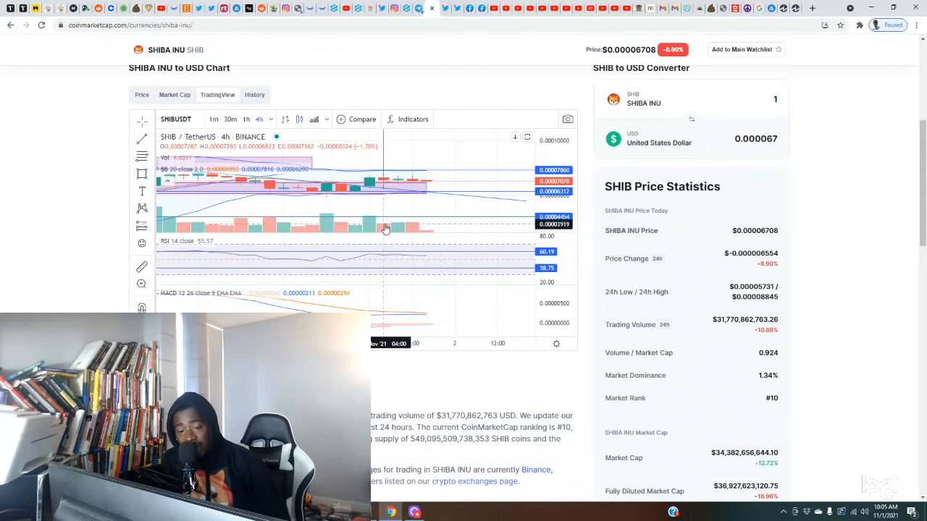
mouse_move(435, 186)
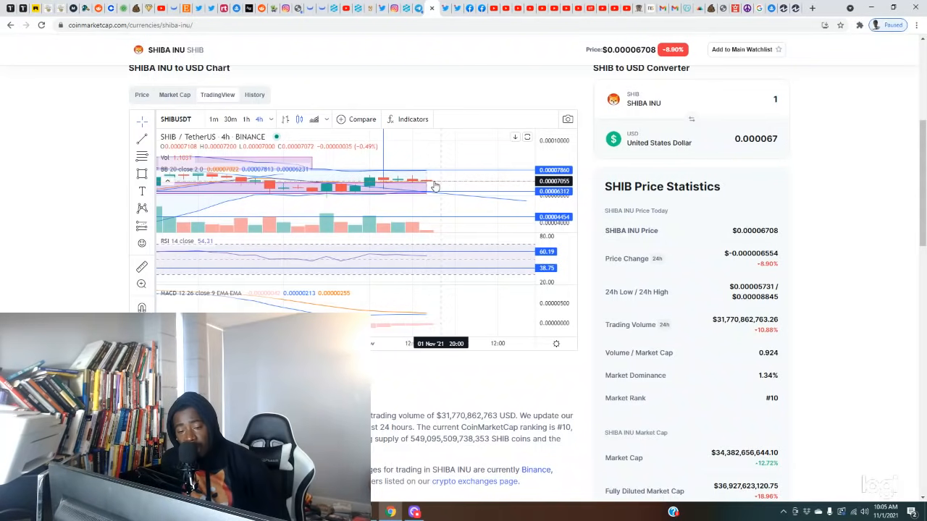
mouse_move(426, 187)
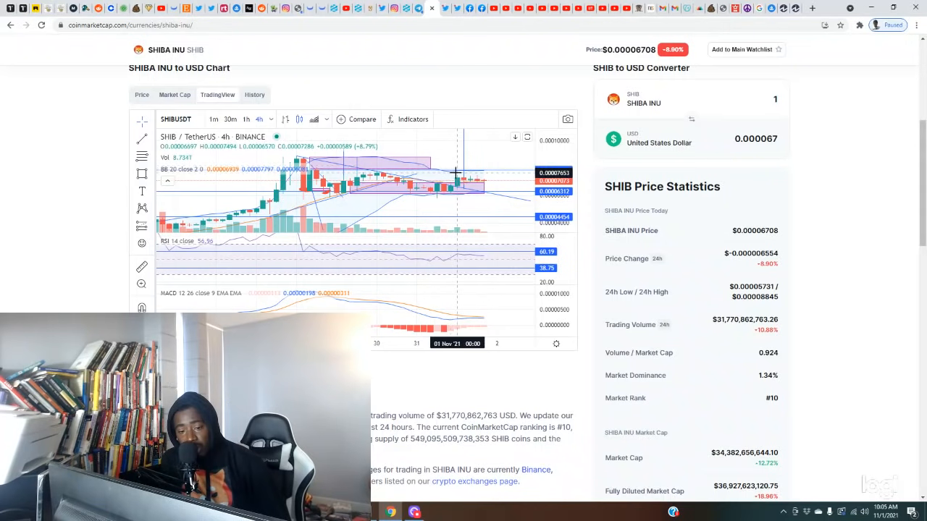
mouse_move(455, 173)
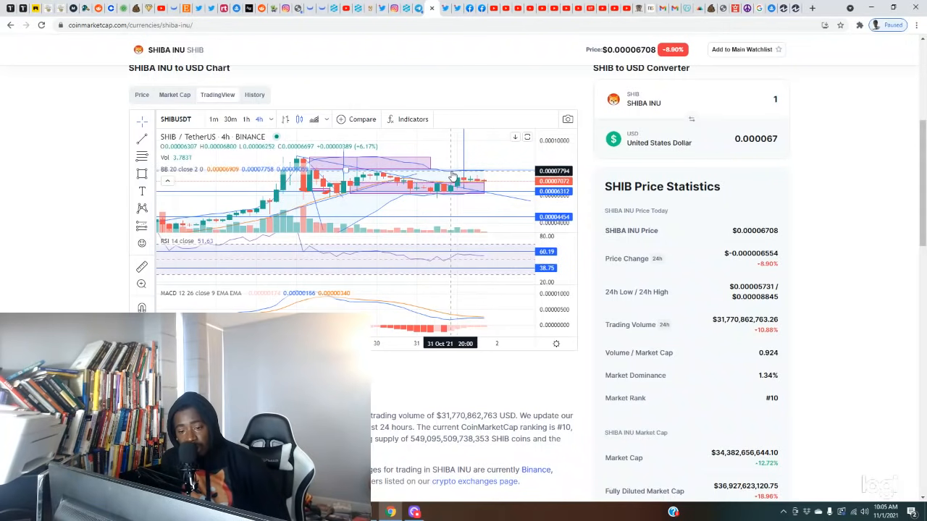
mouse_move(451, 176)
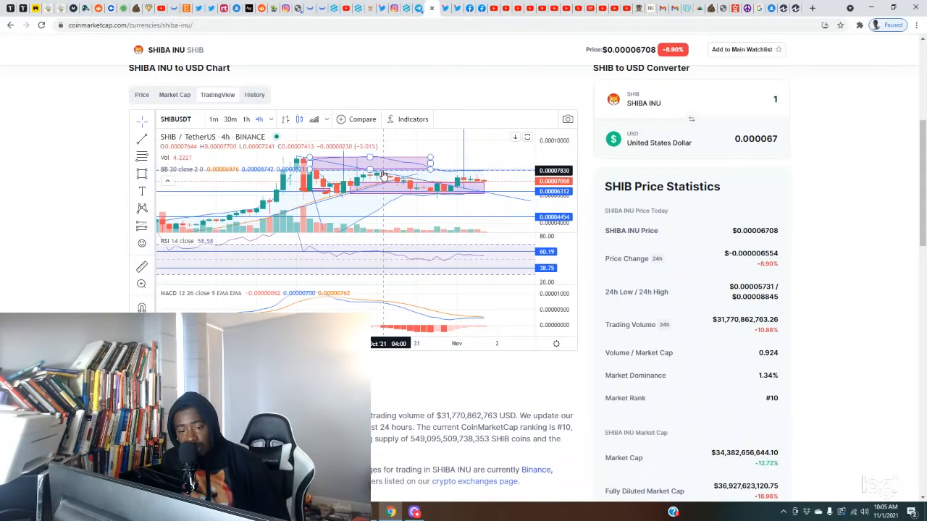
mouse_move(452, 174)
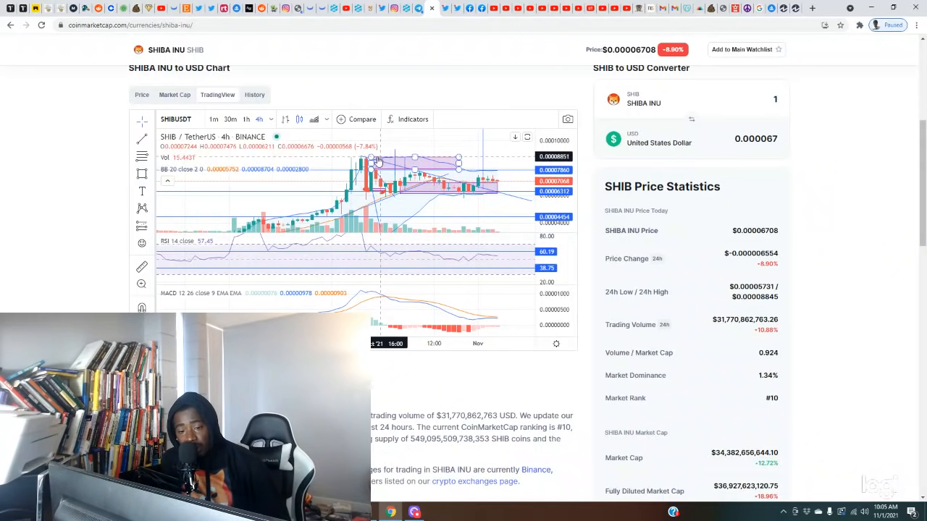
mouse_move(376, 159)
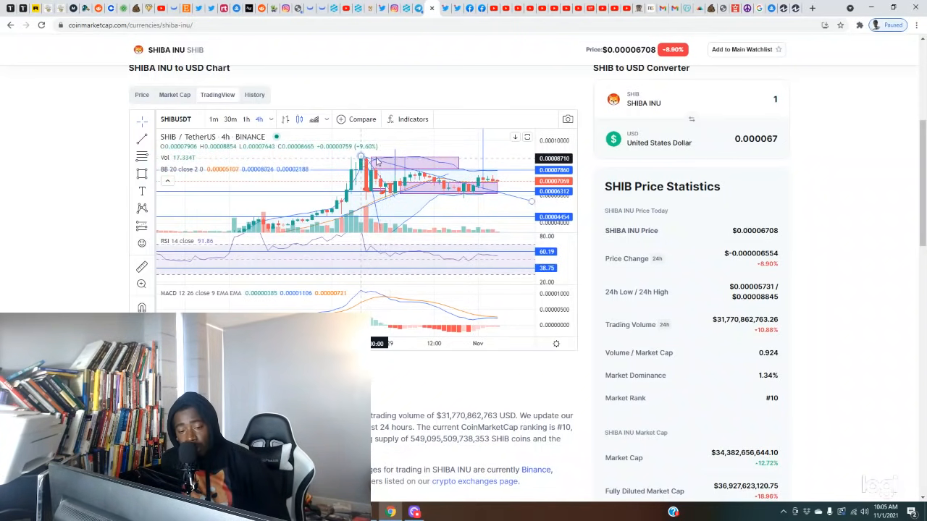
mouse_move(481, 163)
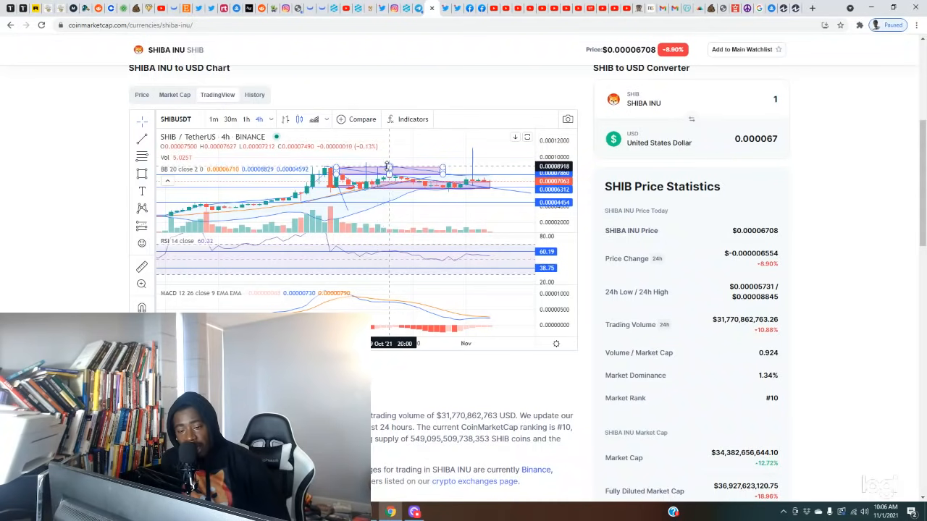
mouse_move(382, 161)
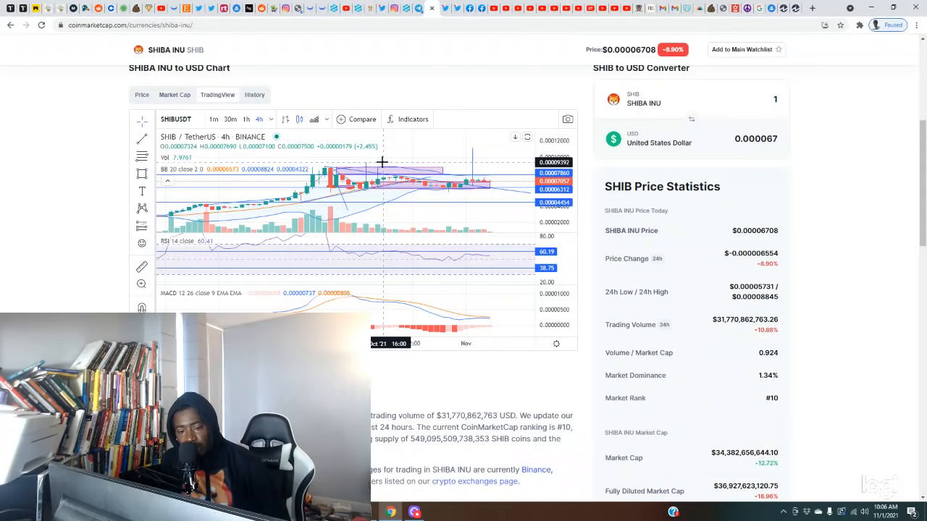
mouse_move(378, 168)
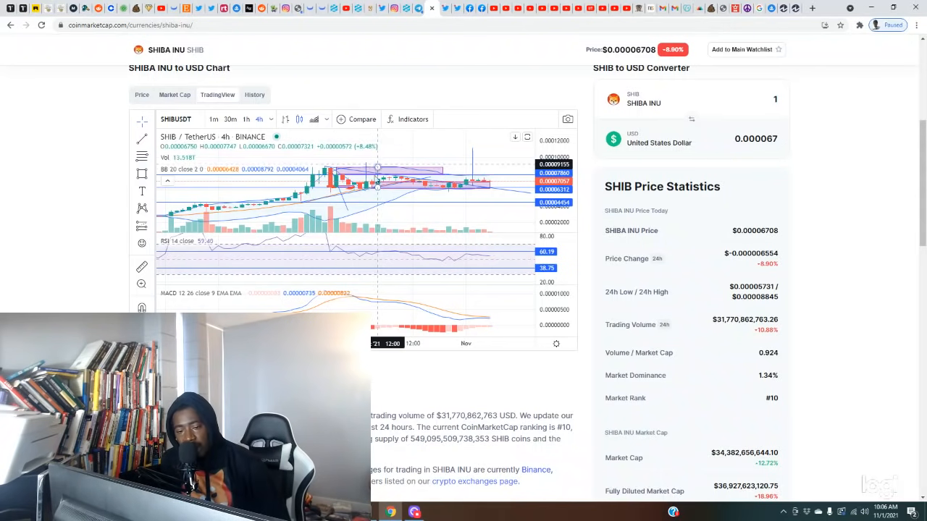
mouse_move(385, 174)
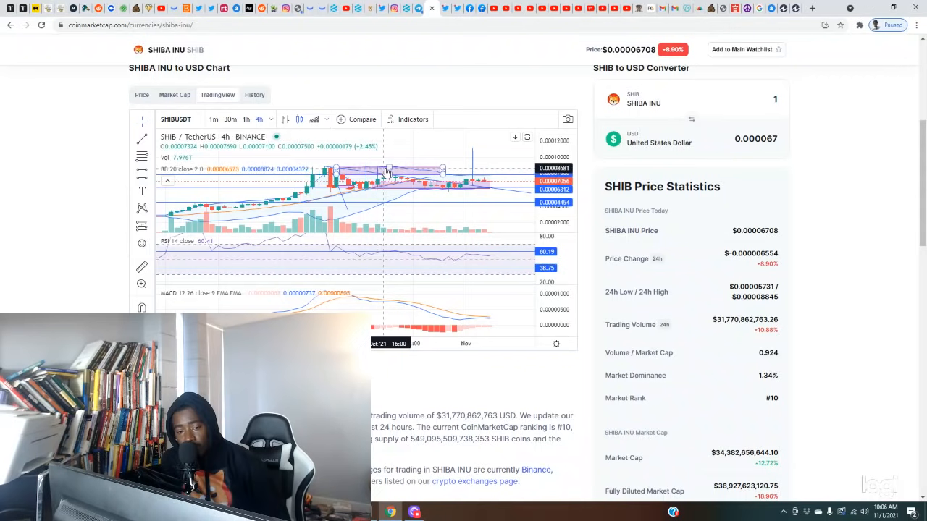
mouse_move(375, 160)
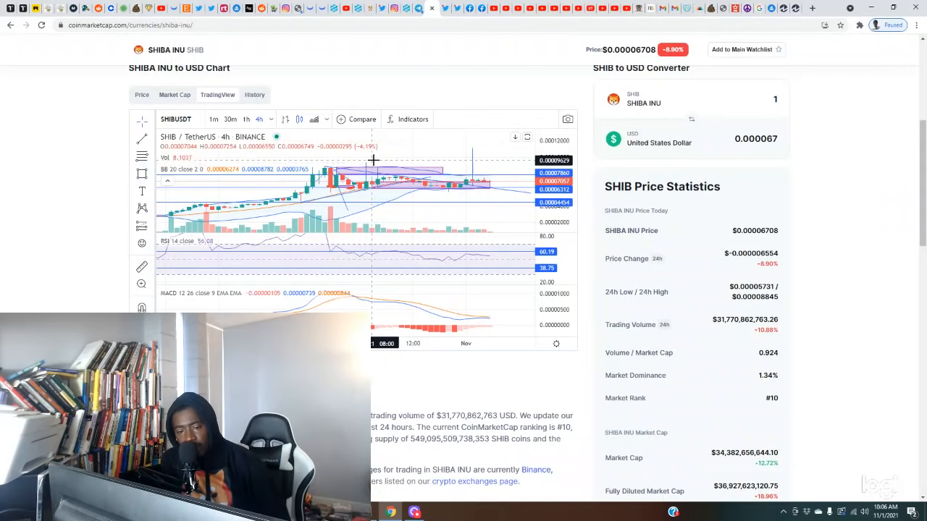
mouse_move(398, 169)
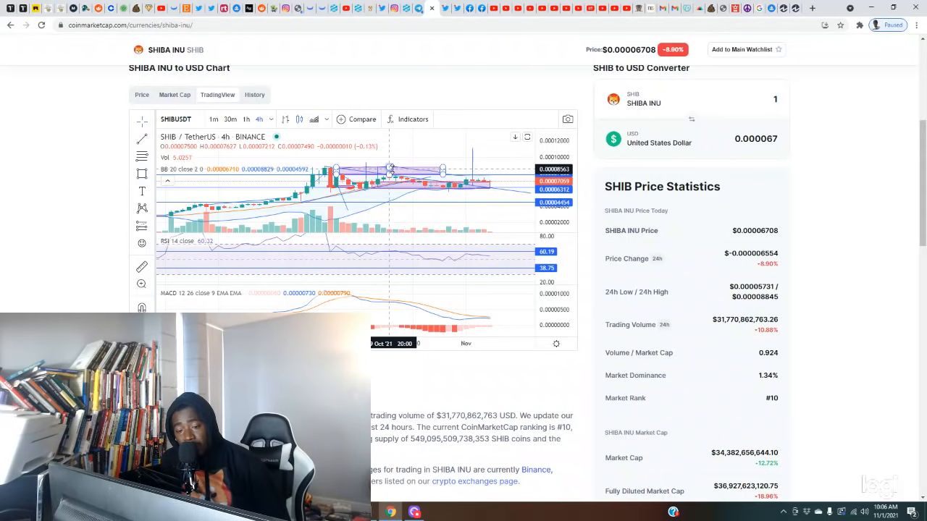
mouse_move(396, 170)
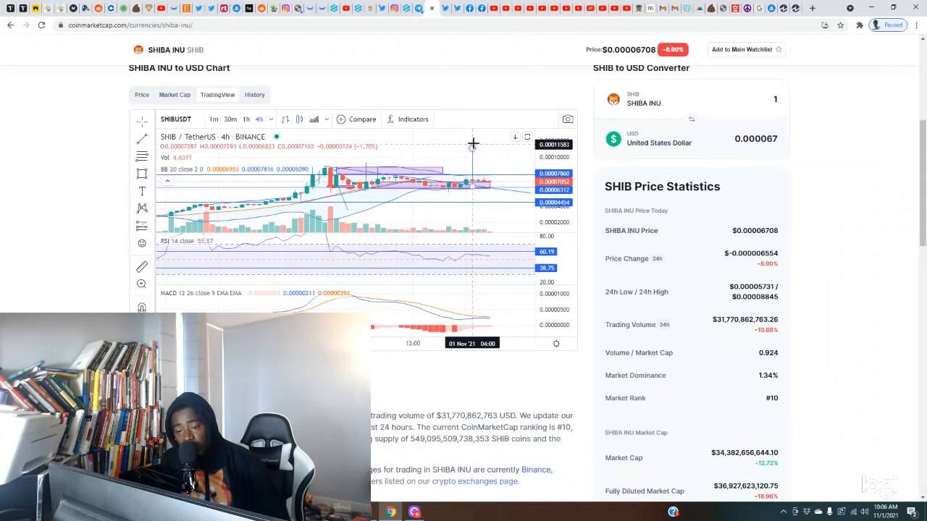
mouse_move(482, 147)
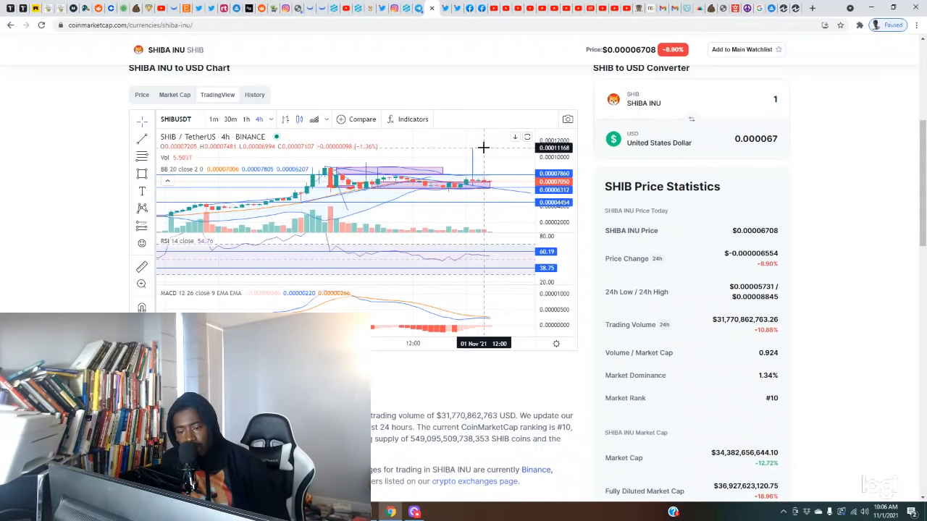
mouse_move(474, 166)
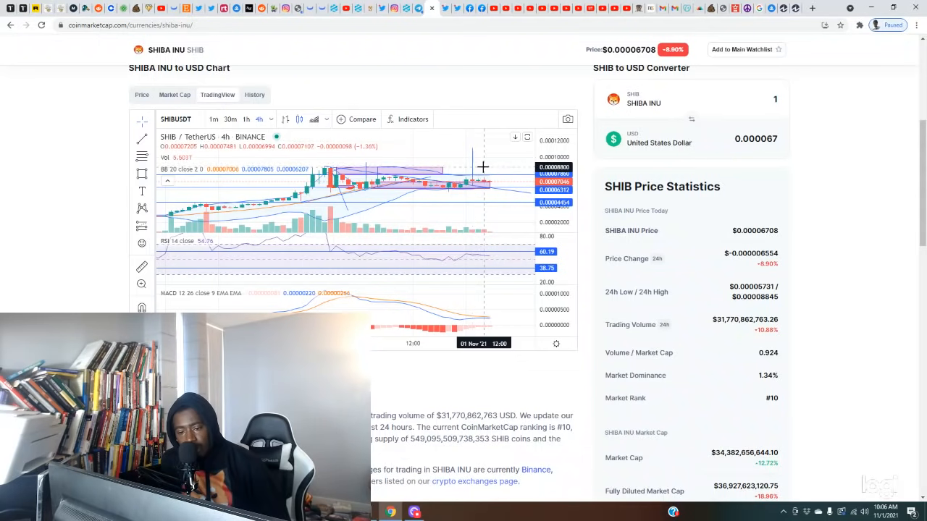
mouse_move(478, 150)
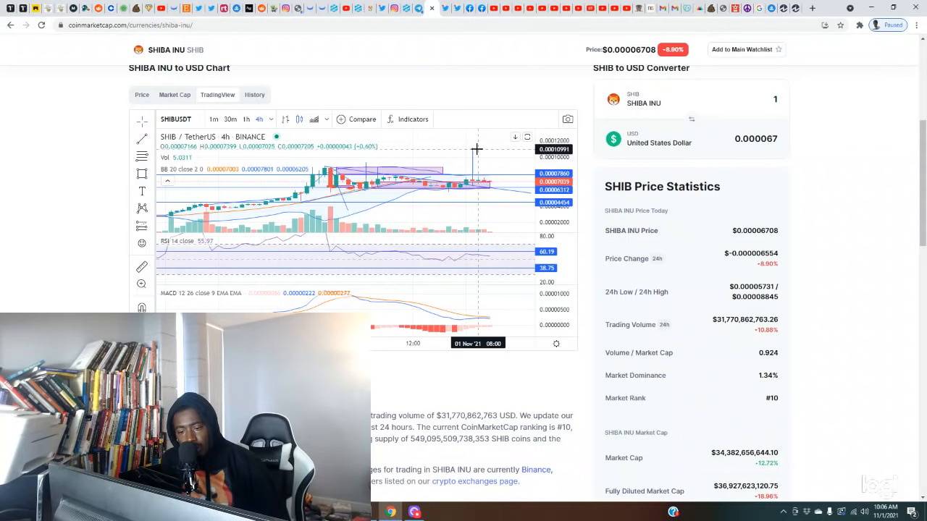
mouse_move(478, 148)
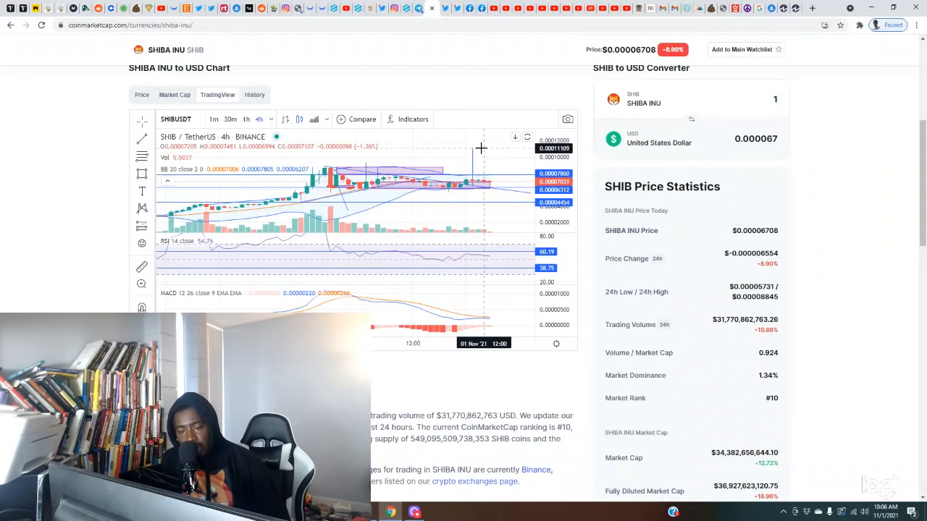
mouse_move(482, 150)
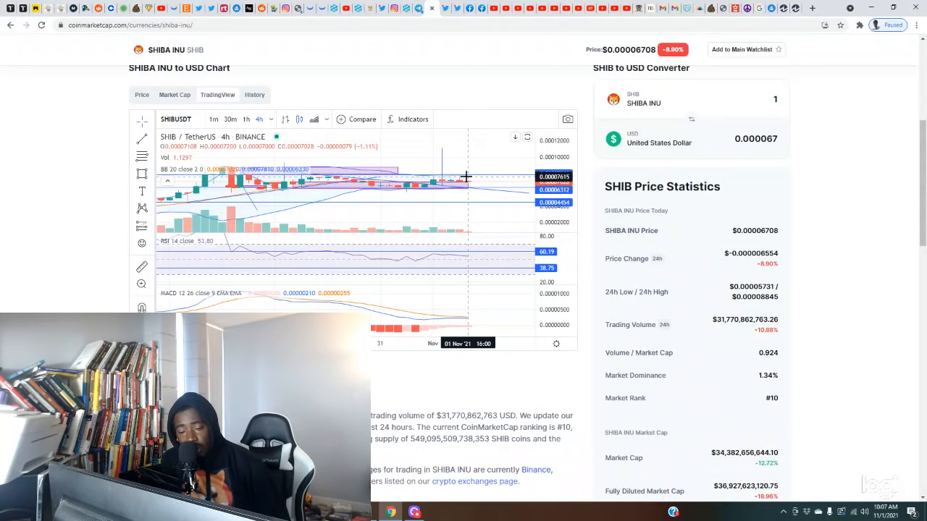
mouse_move(463, 206)
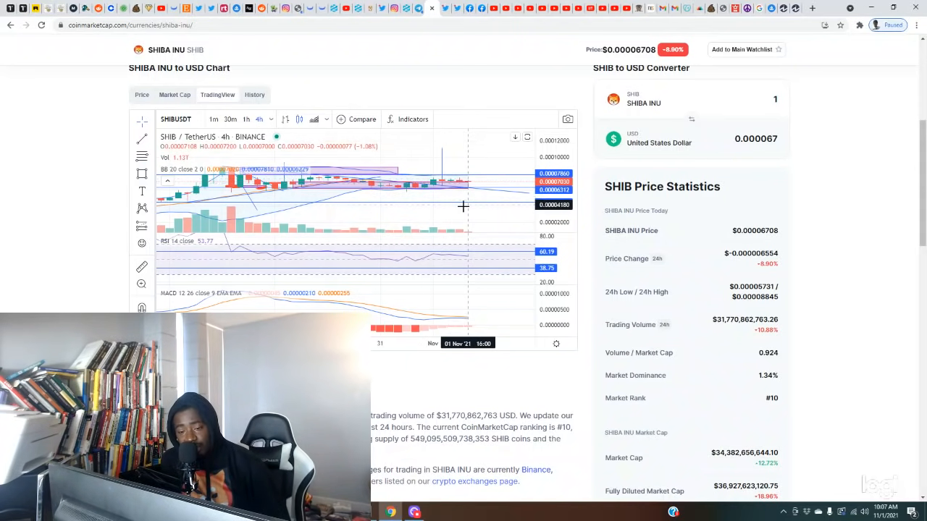
mouse_move(478, 194)
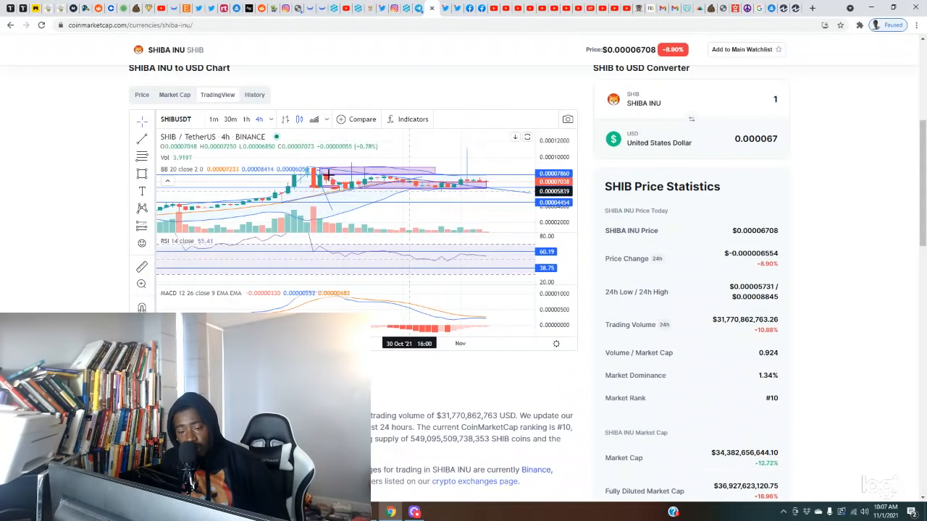
mouse_move(472, 192)
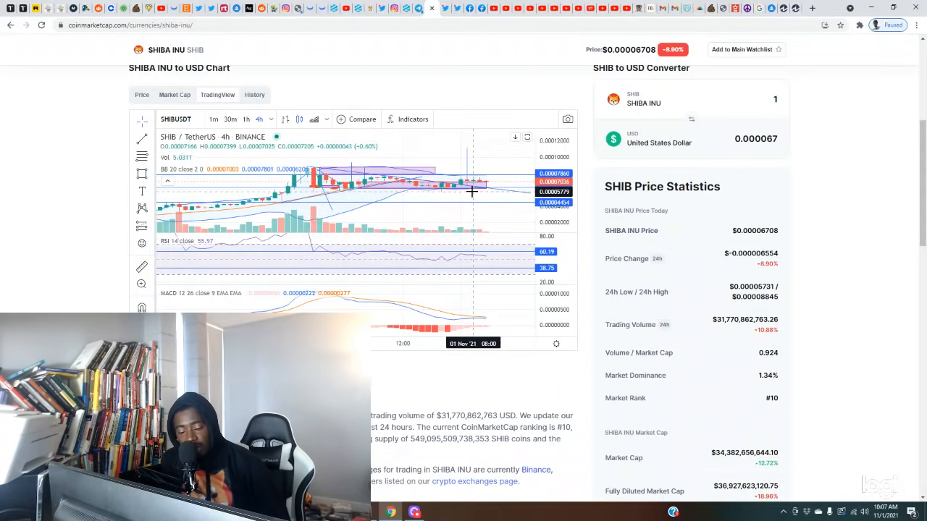
mouse_move(481, 187)
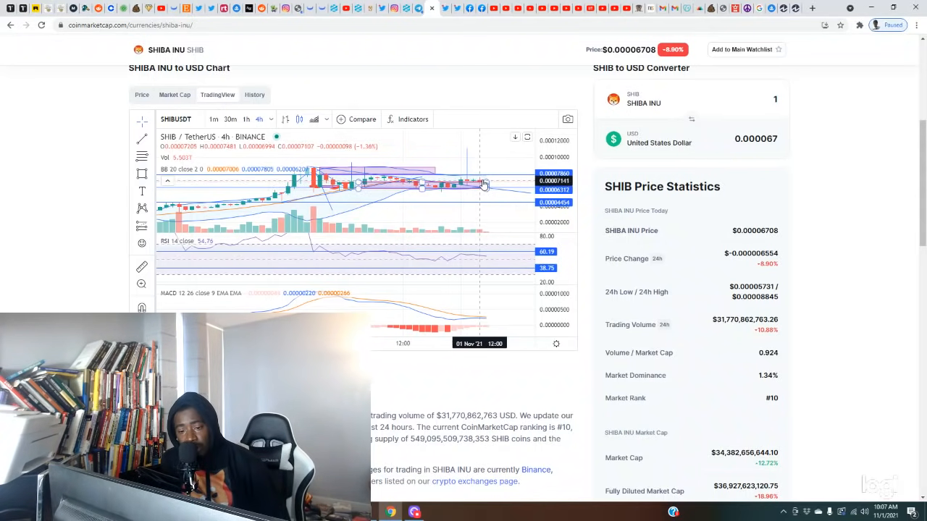
mouse_move(489, 178)
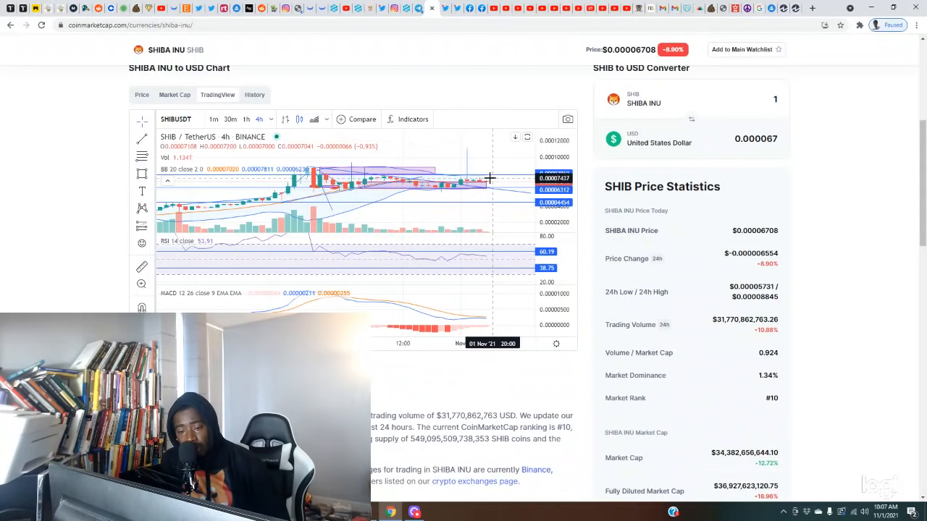
mouse_move(496, 179)
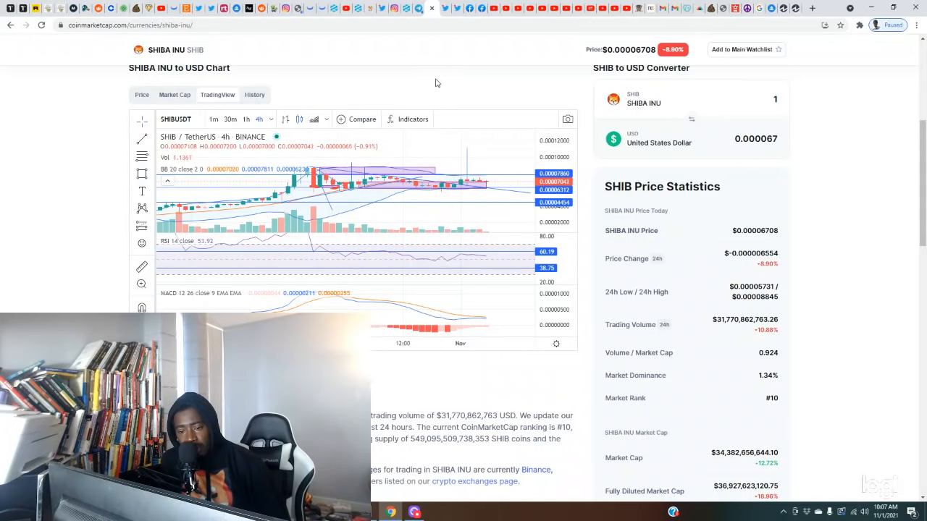
mouse_move(512, 93)
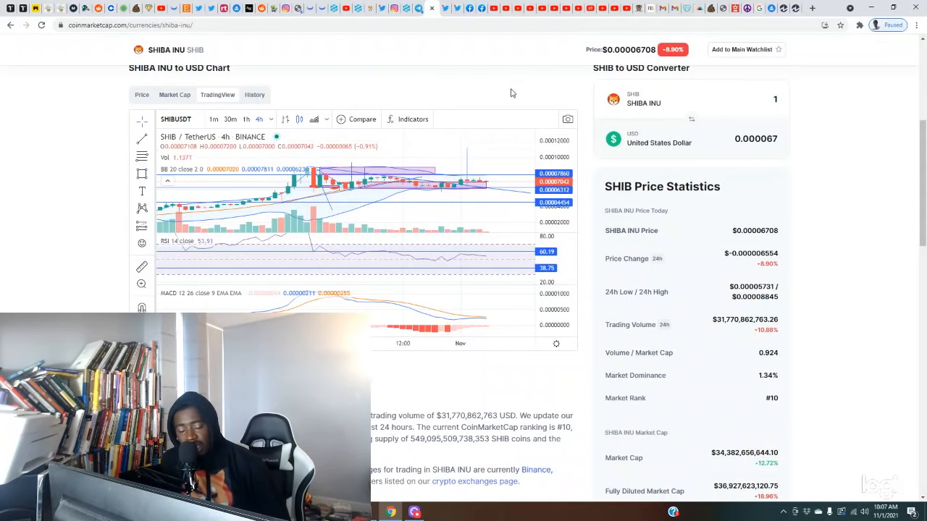
mouse_move(507, 97)
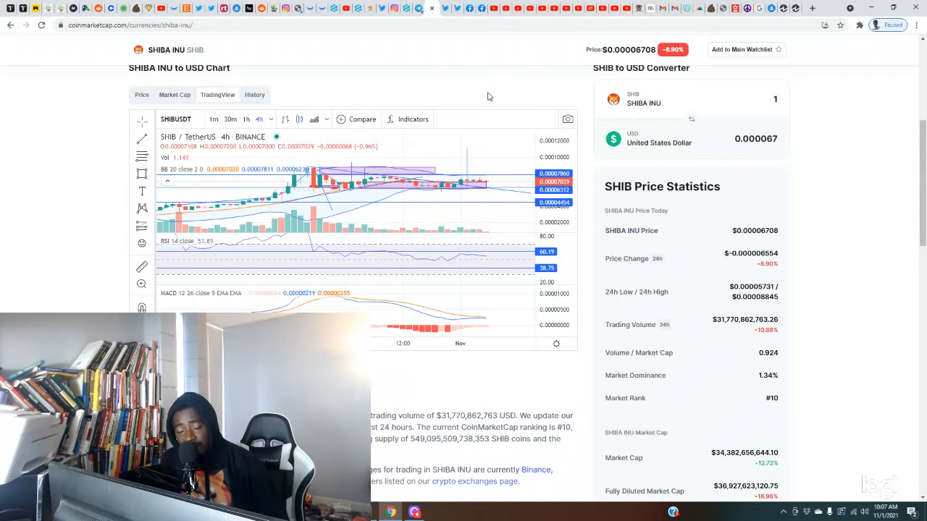
mouse_move(518, 145)
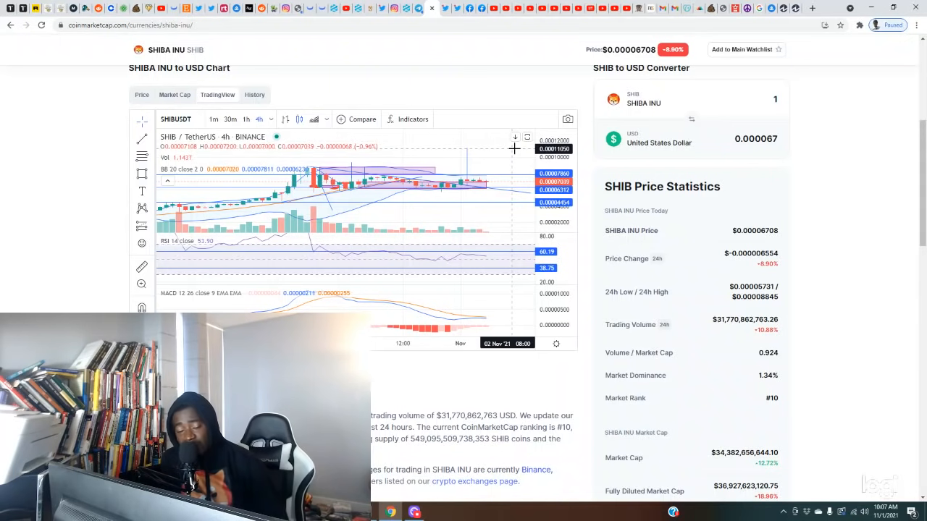
mouse_move(485, 165)
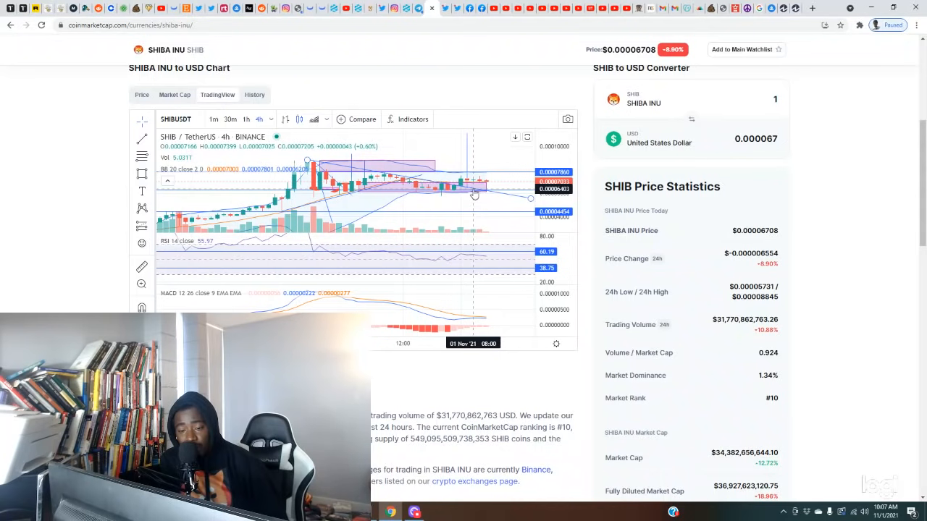
mouse_move(460, 192)
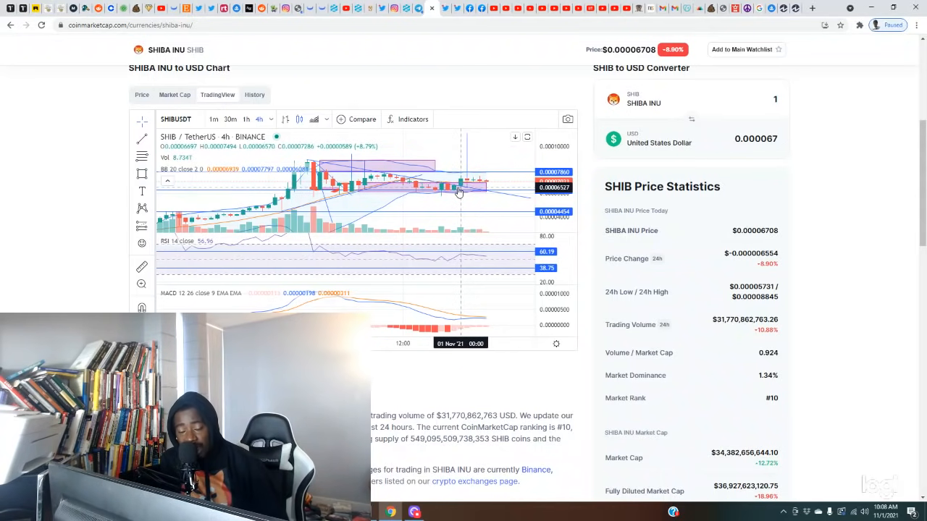
mouse_move(429, 183)
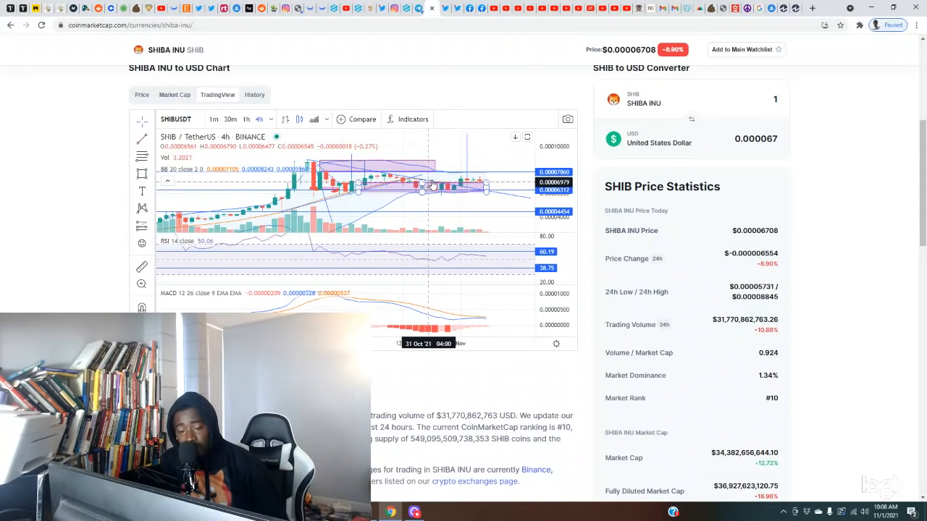
mouse_move(438, 177)
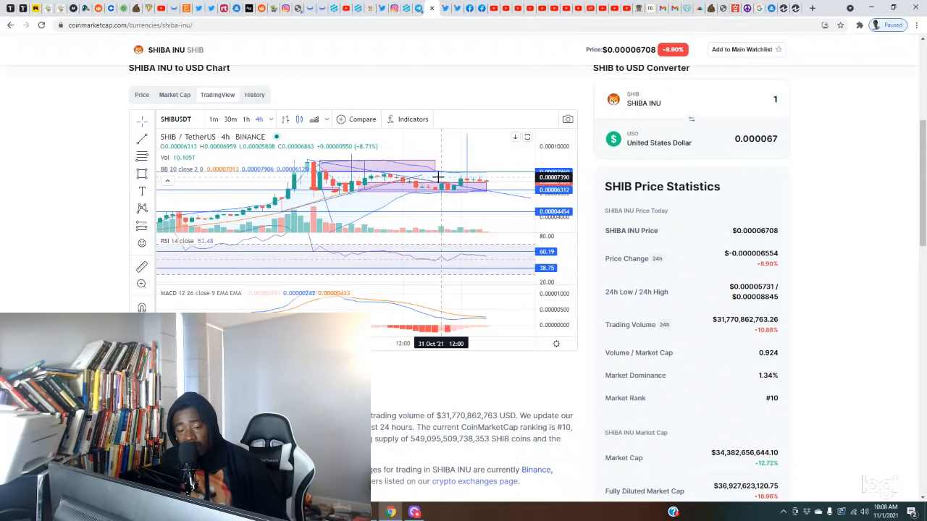
mouse_move(431, 268)
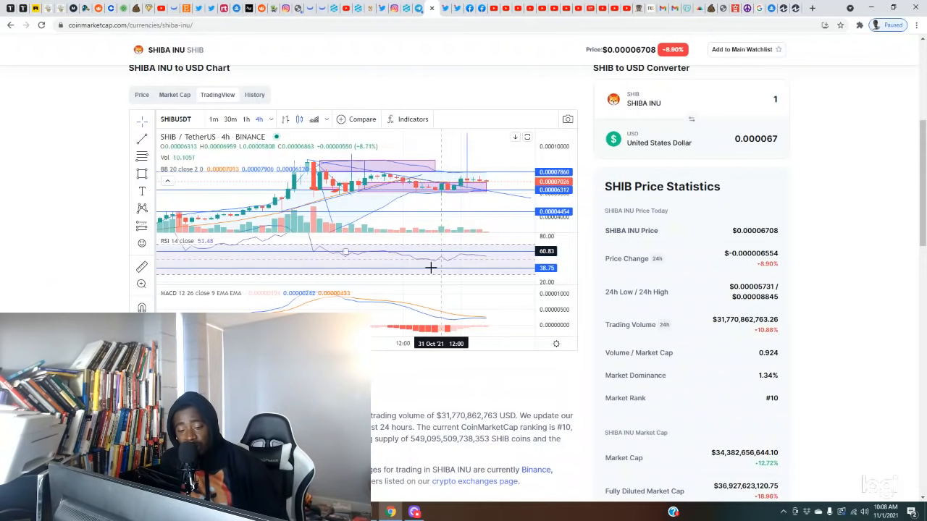